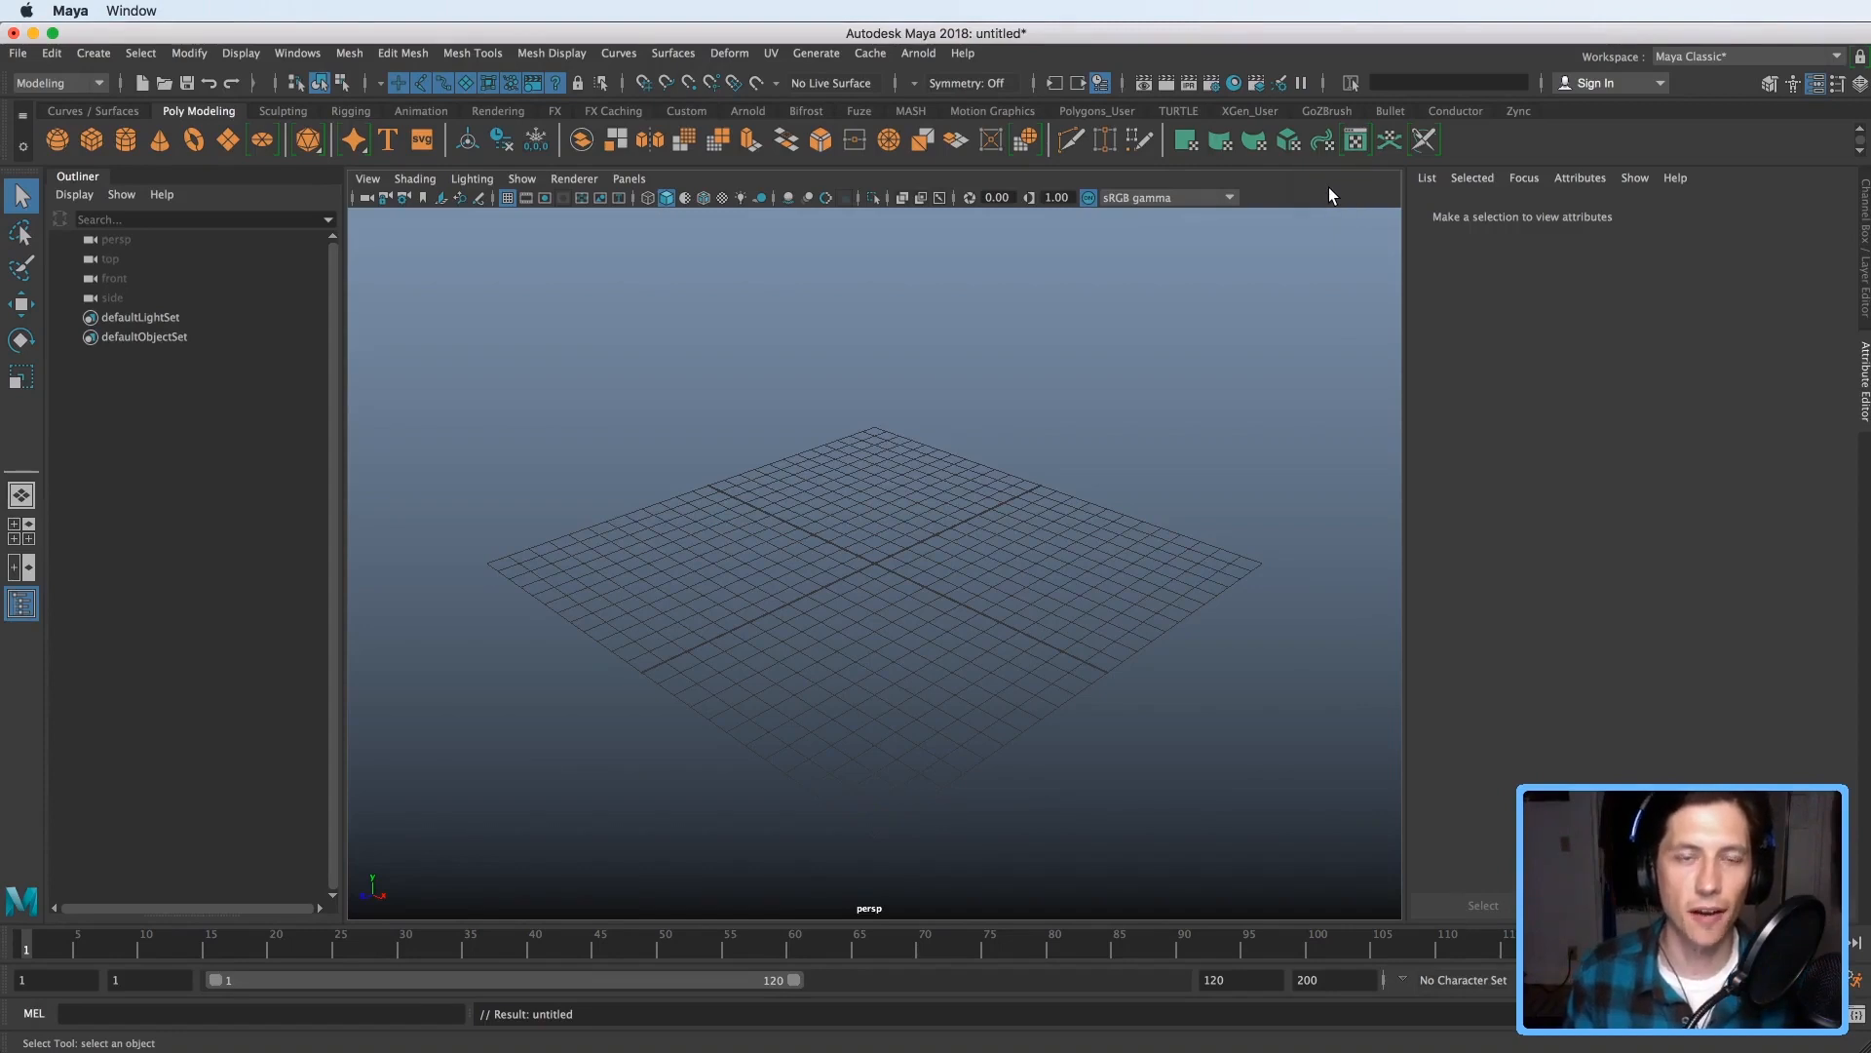
- Import SpidermanShader_v2.mb with Resolve set to Clashing nodes
left_click(17, 53)
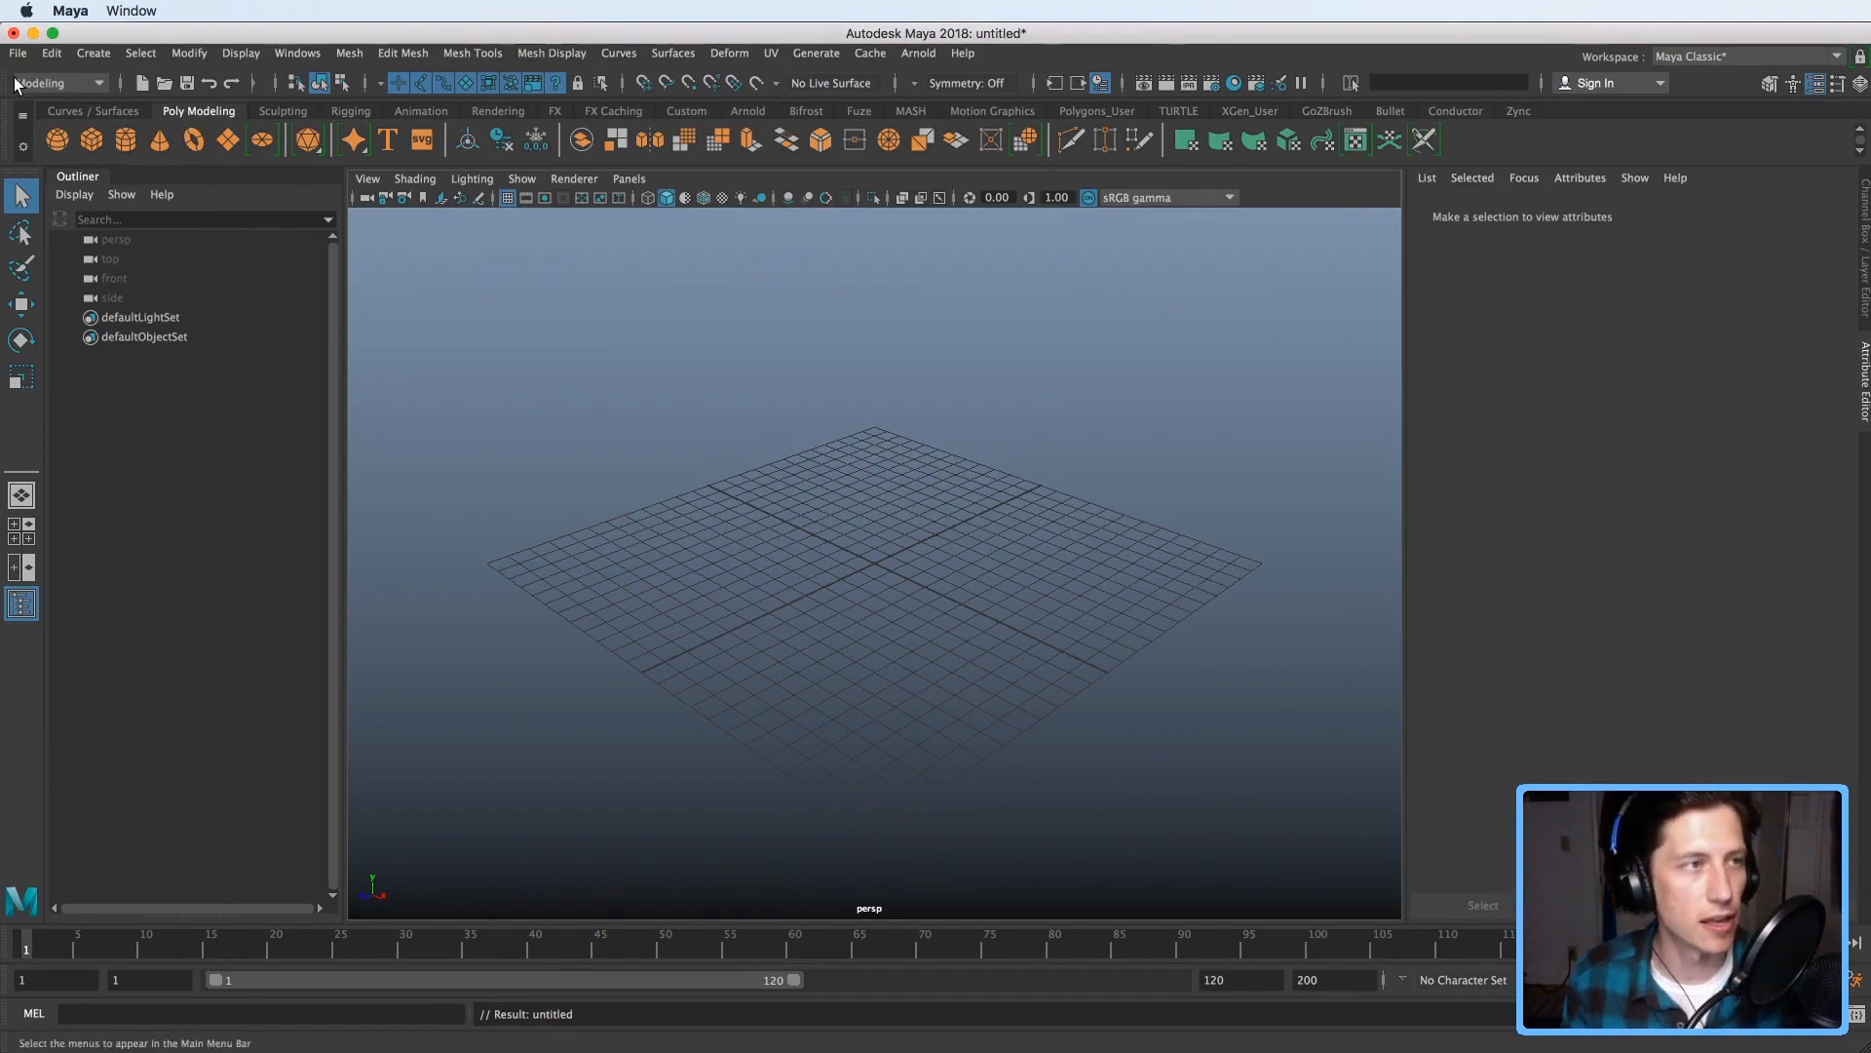
left_click(17, 53)
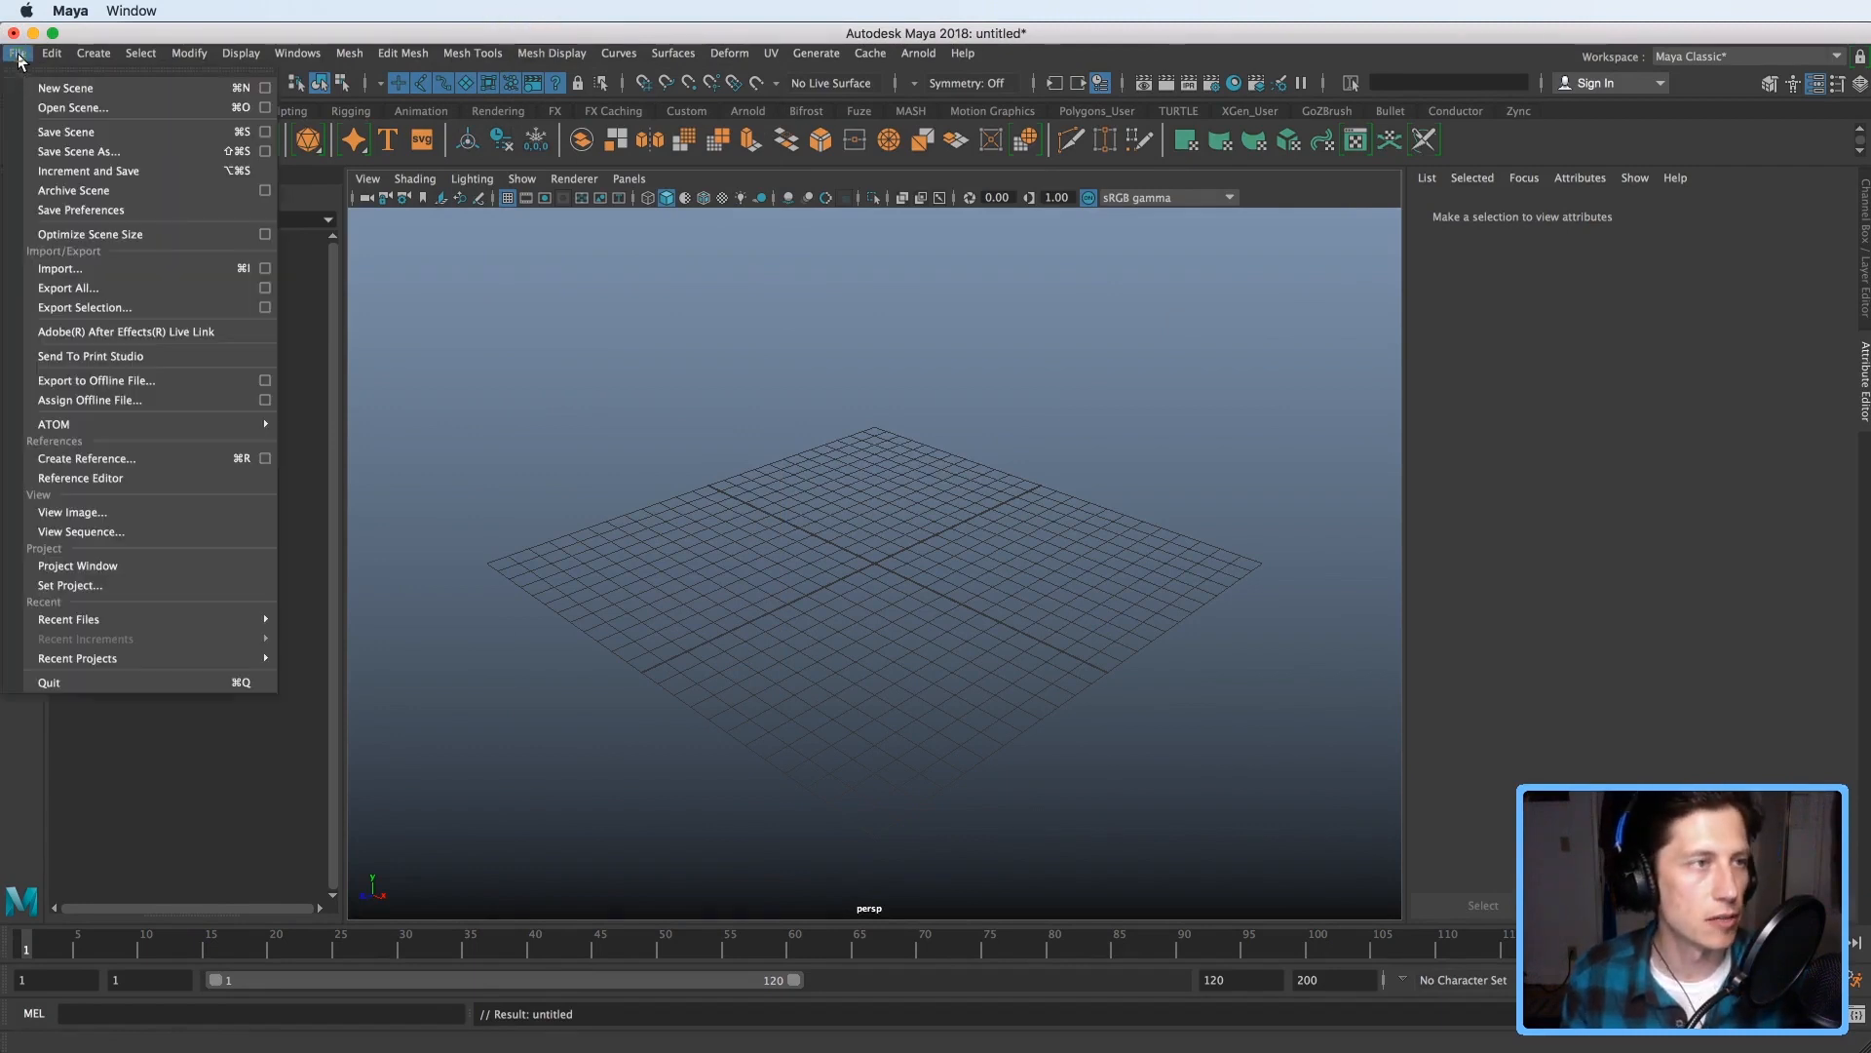
mouse_move(113, 269)
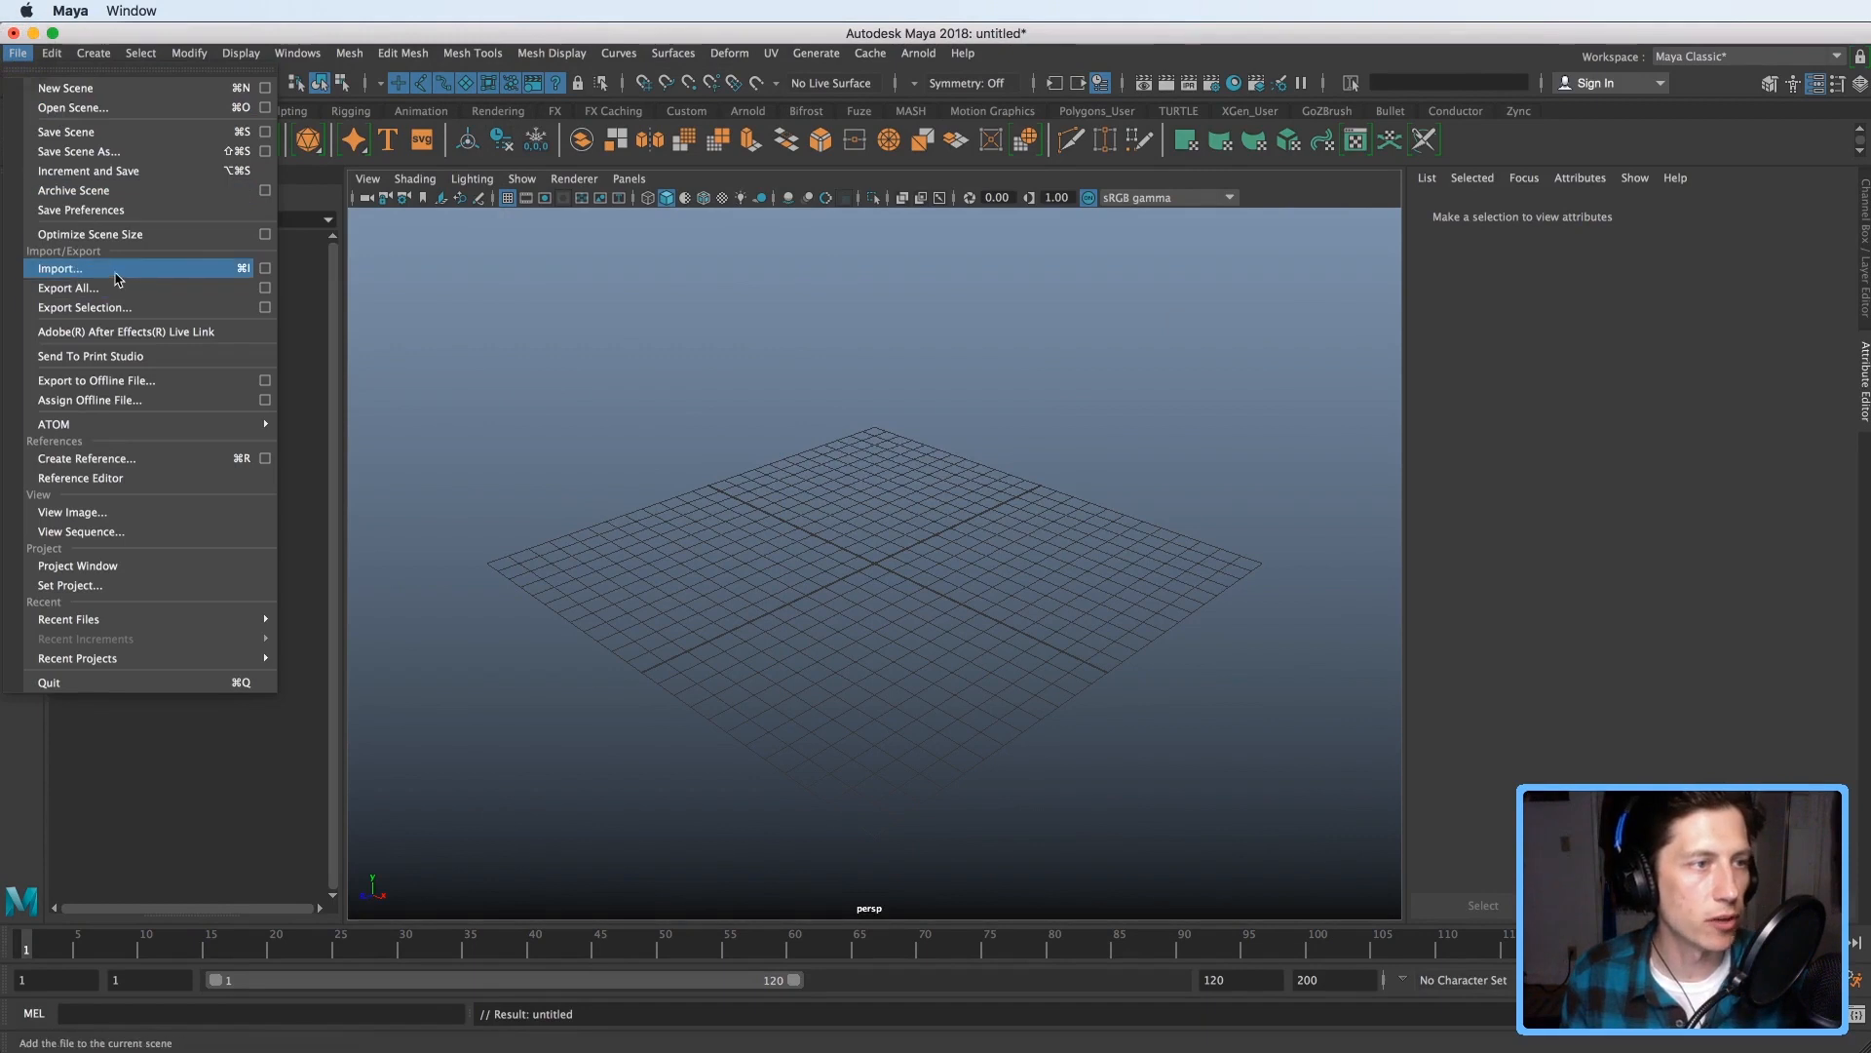
left_click(58, 269)
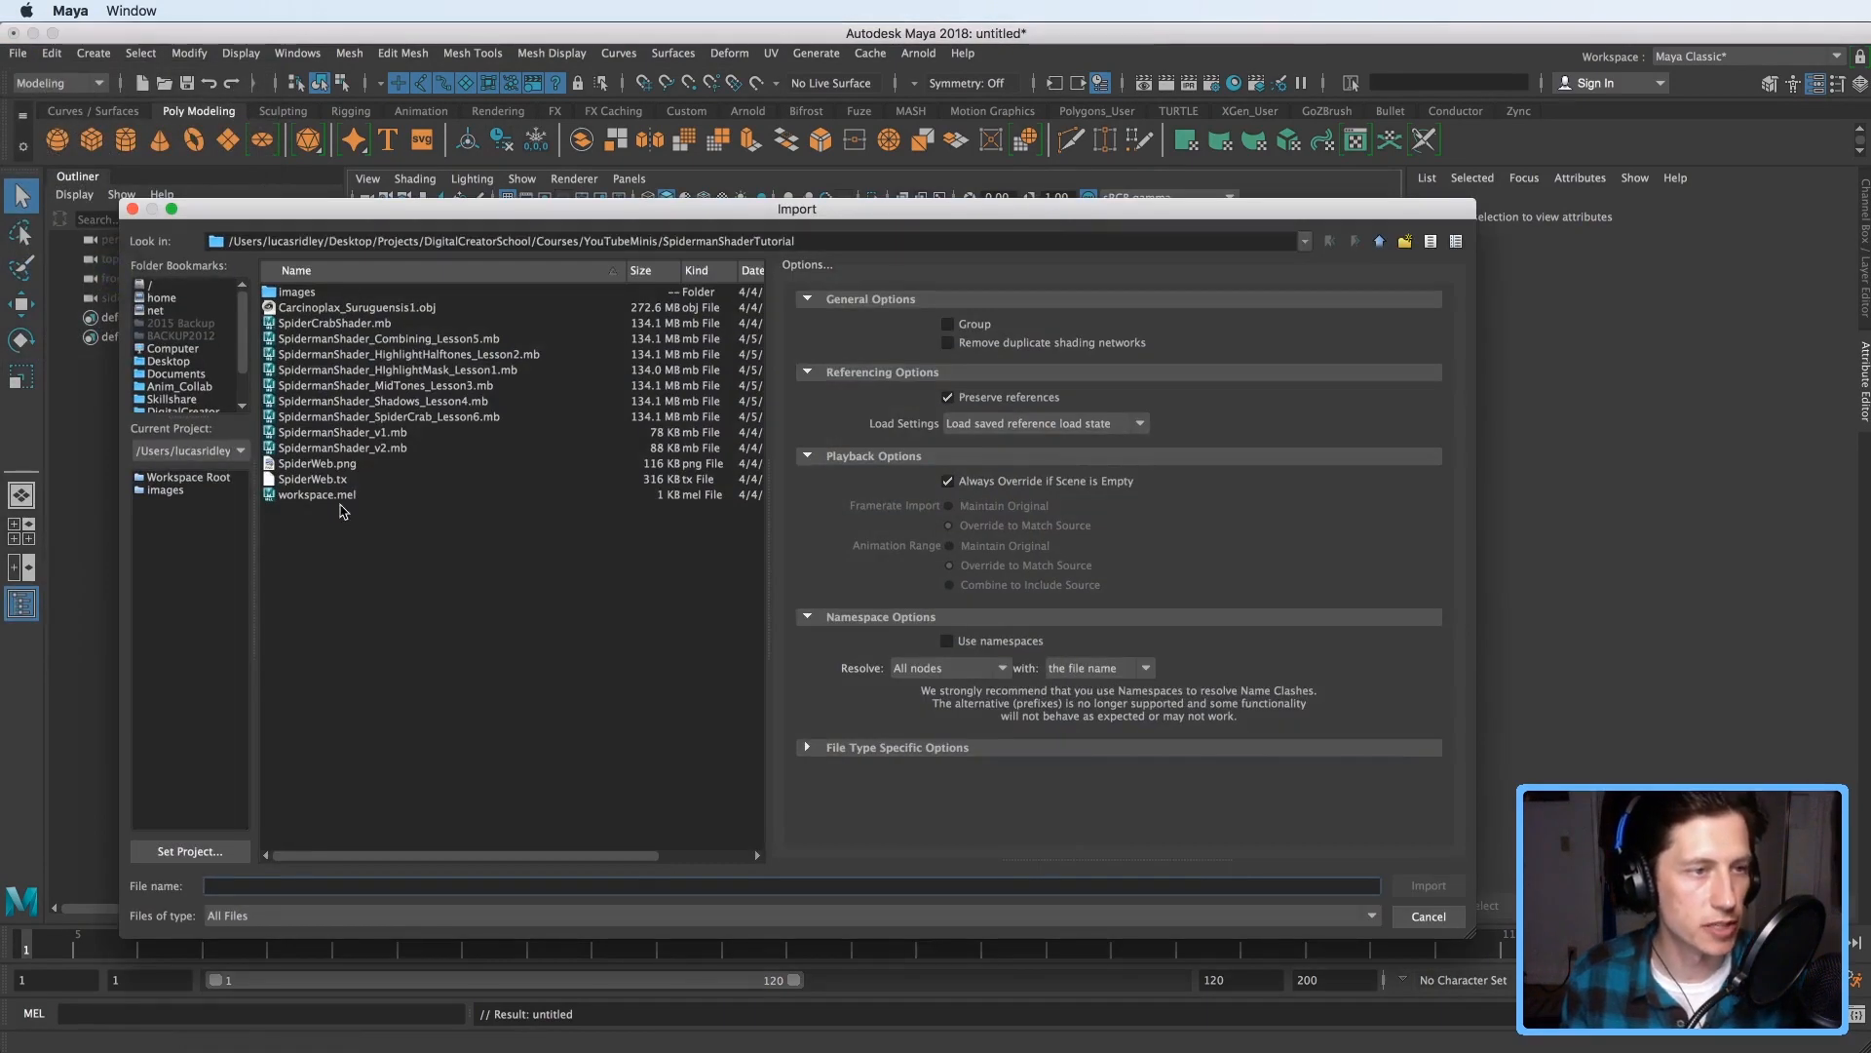
left_click(342, 447)
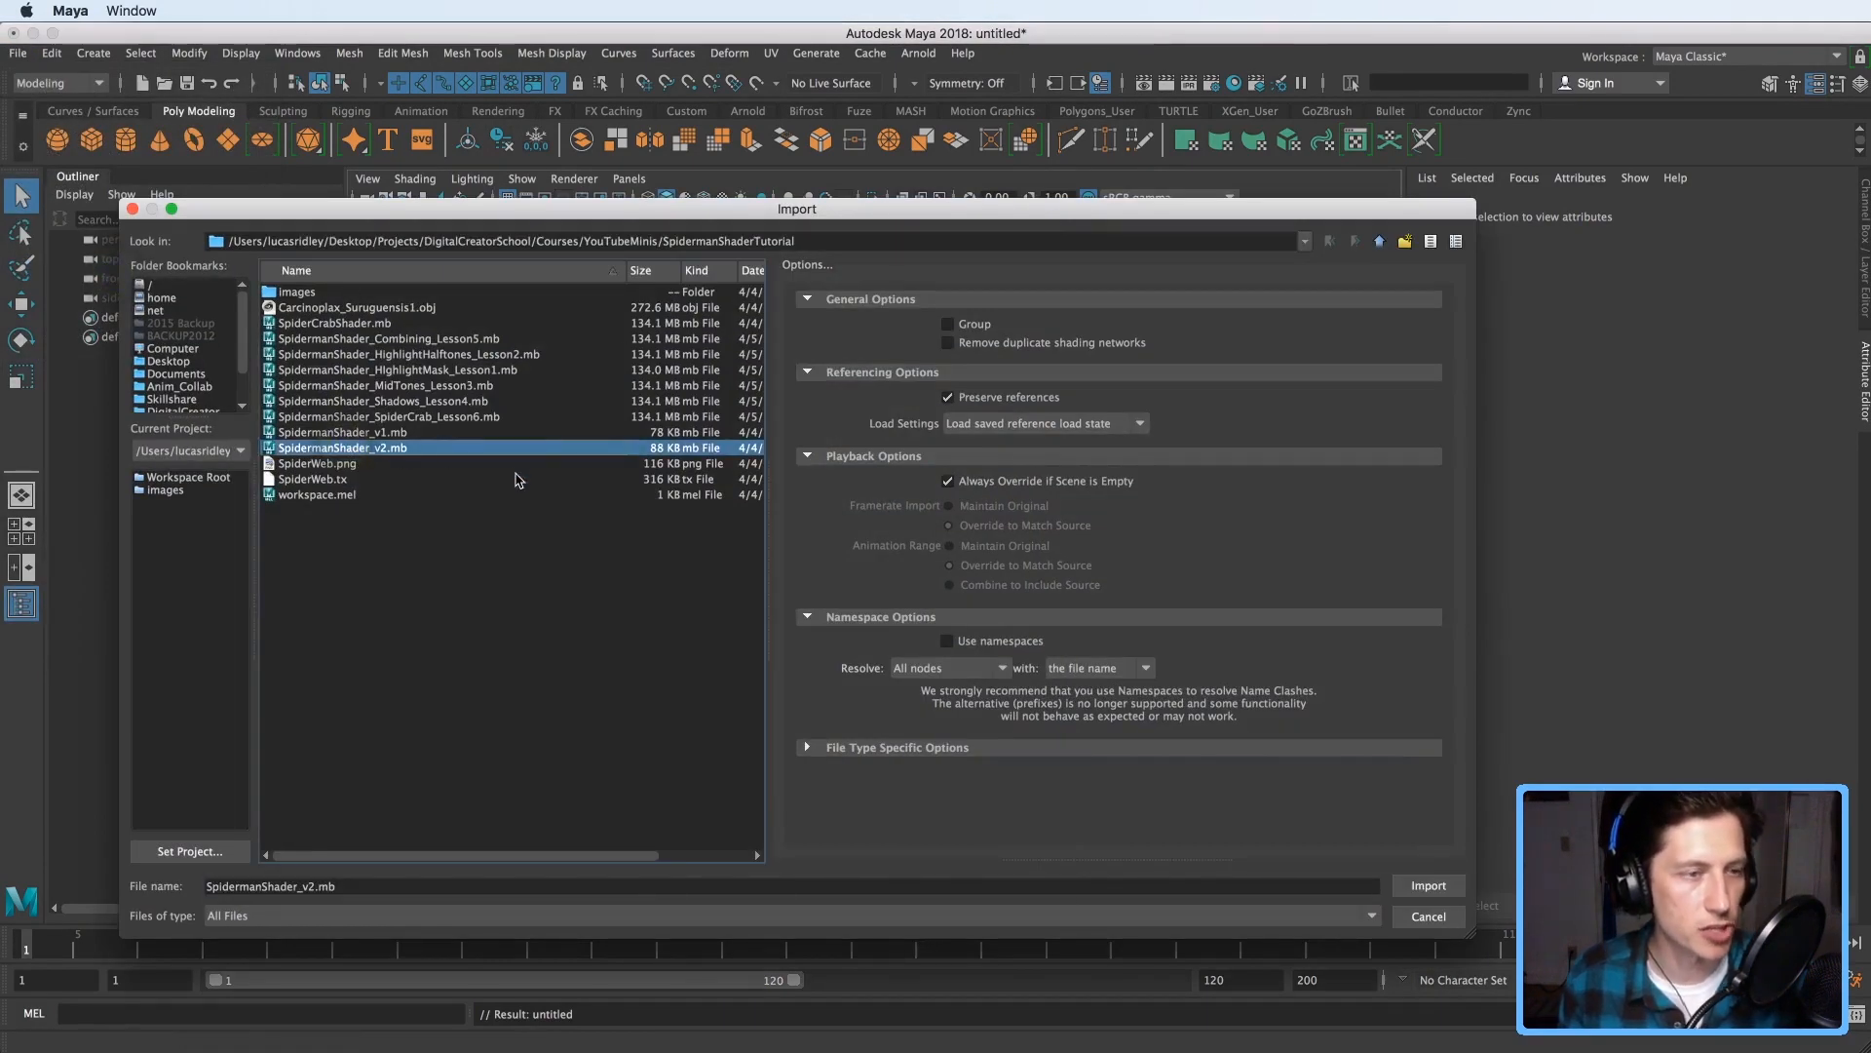
mouse_move(871, 692)
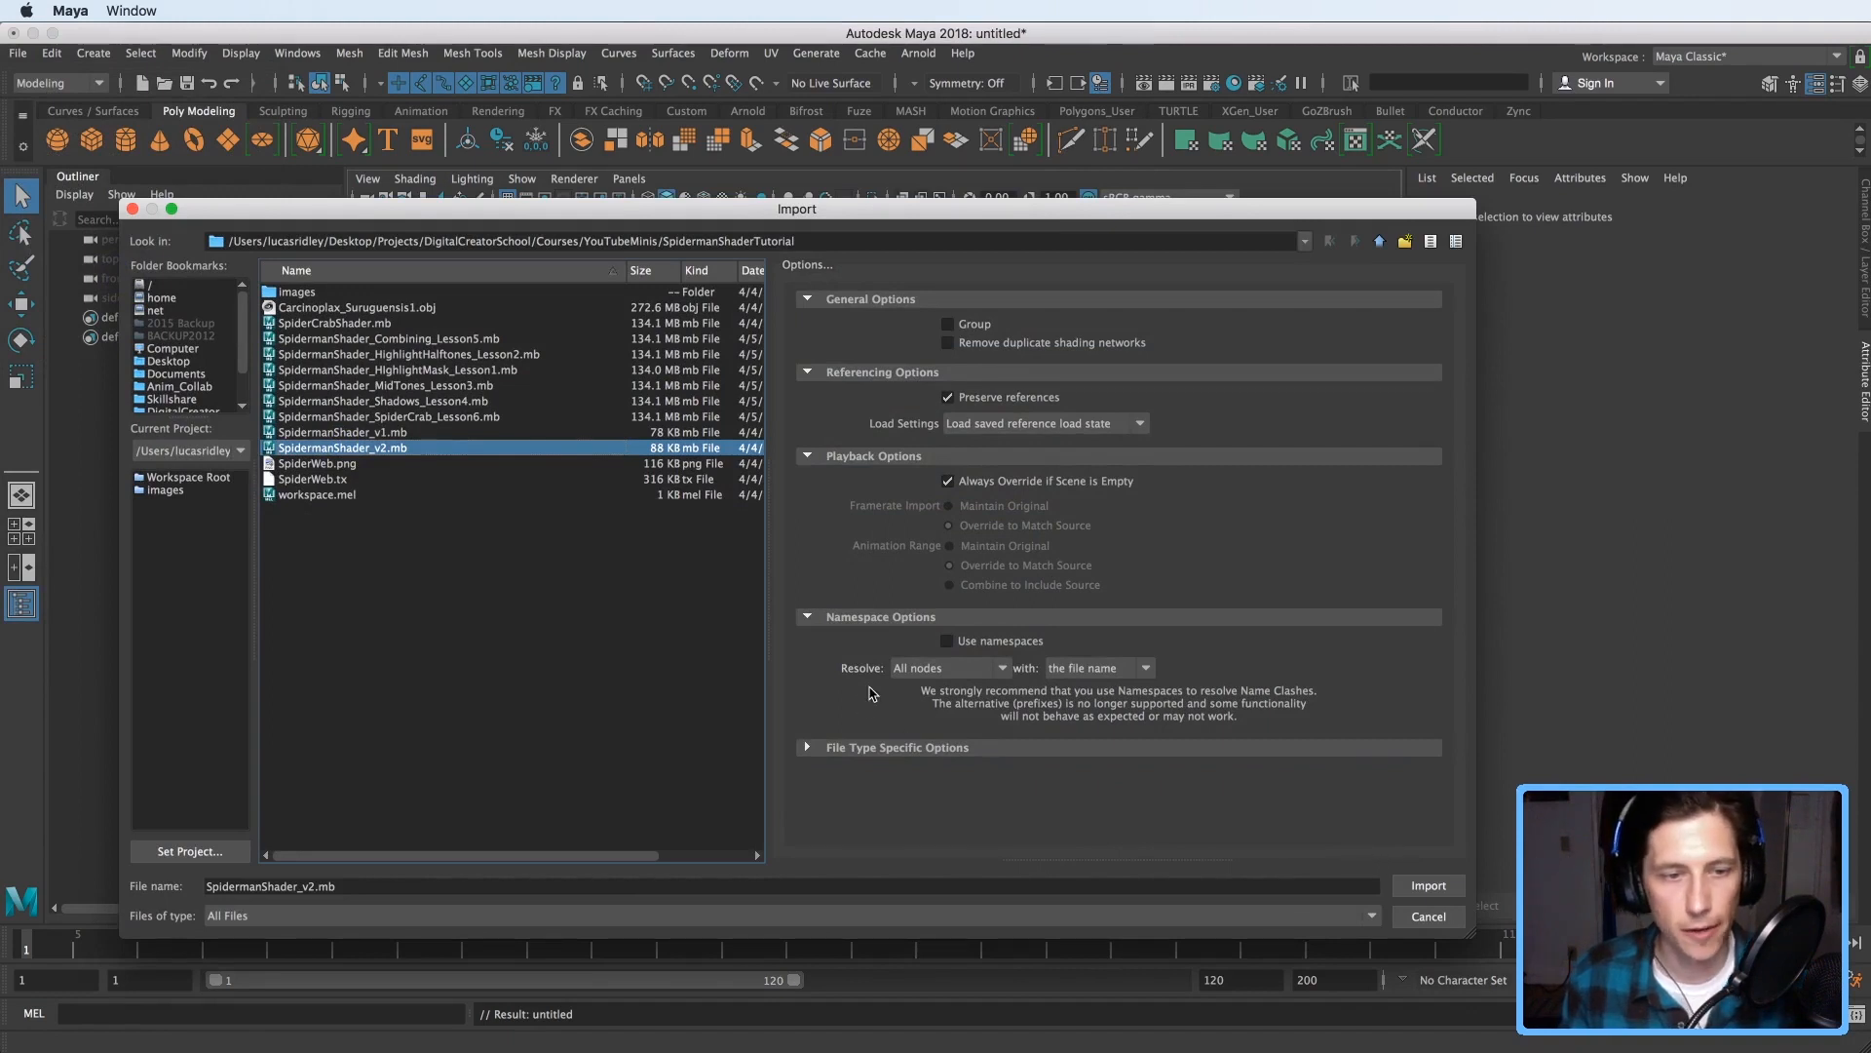
left_click(948, 667)
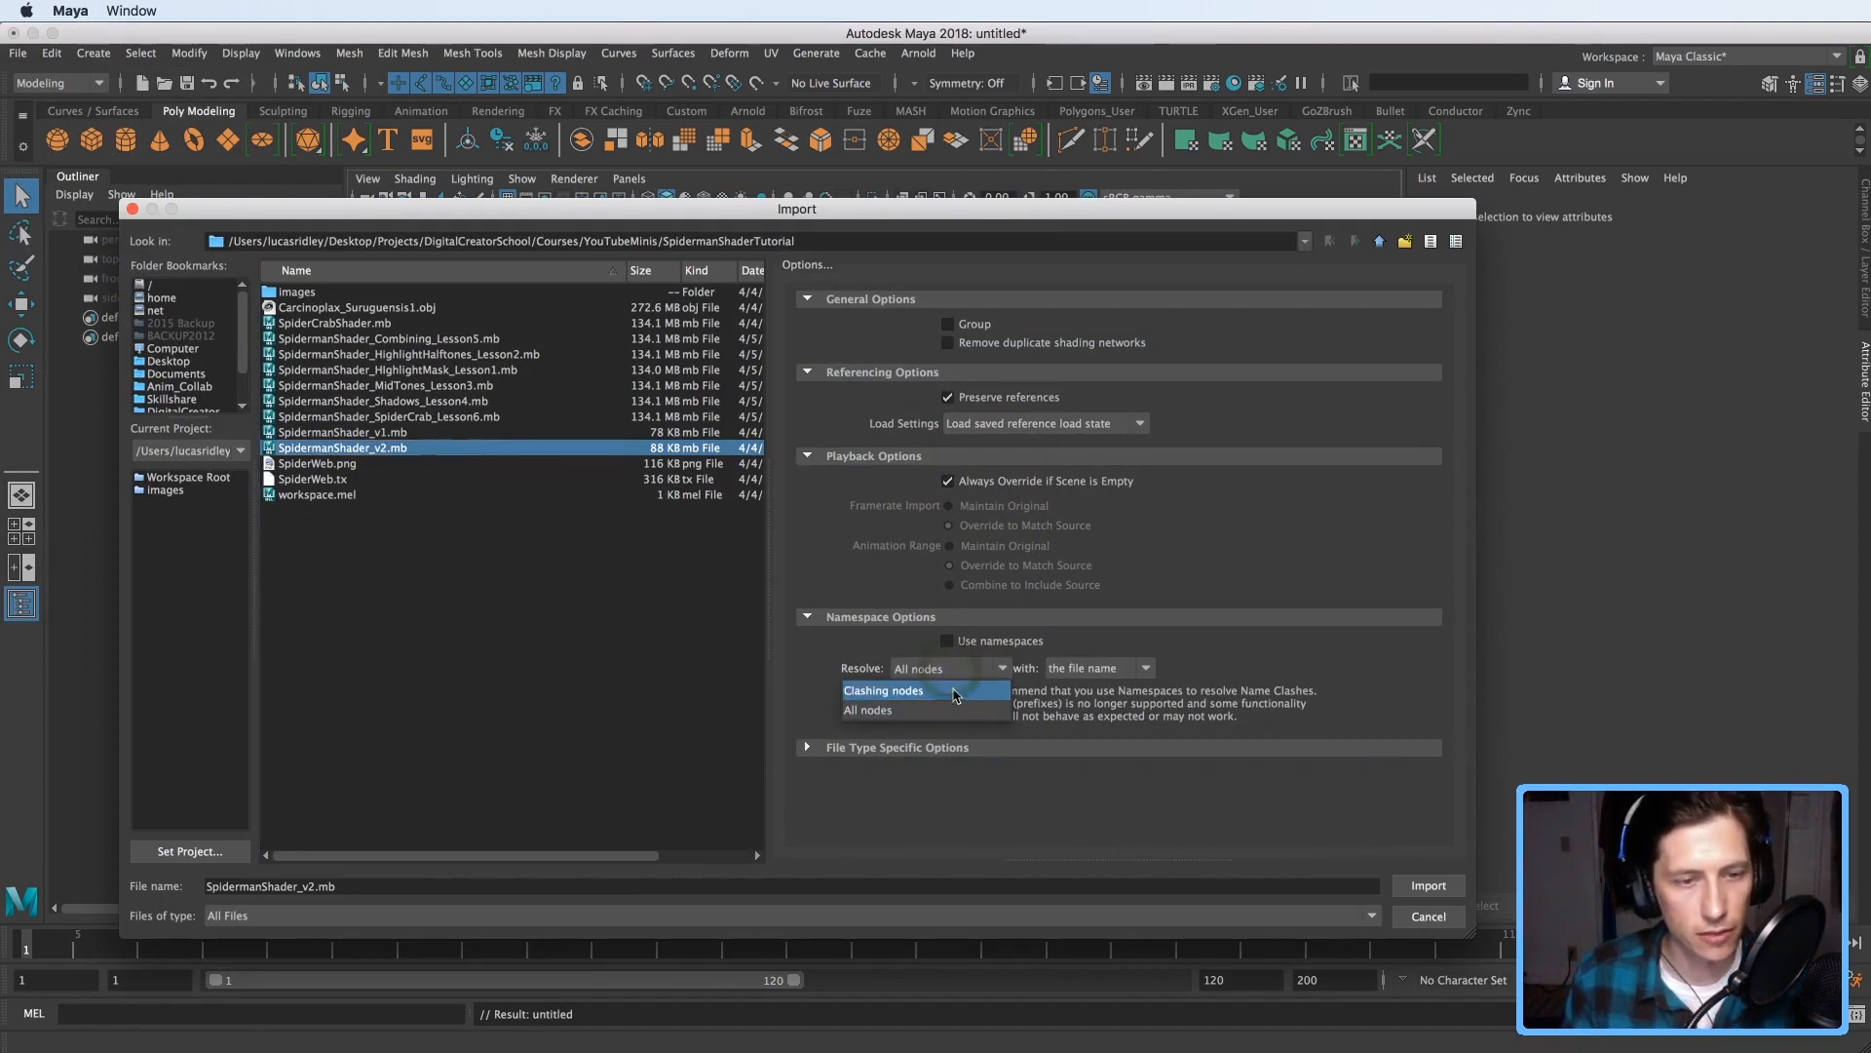
left_click(1427, 884)
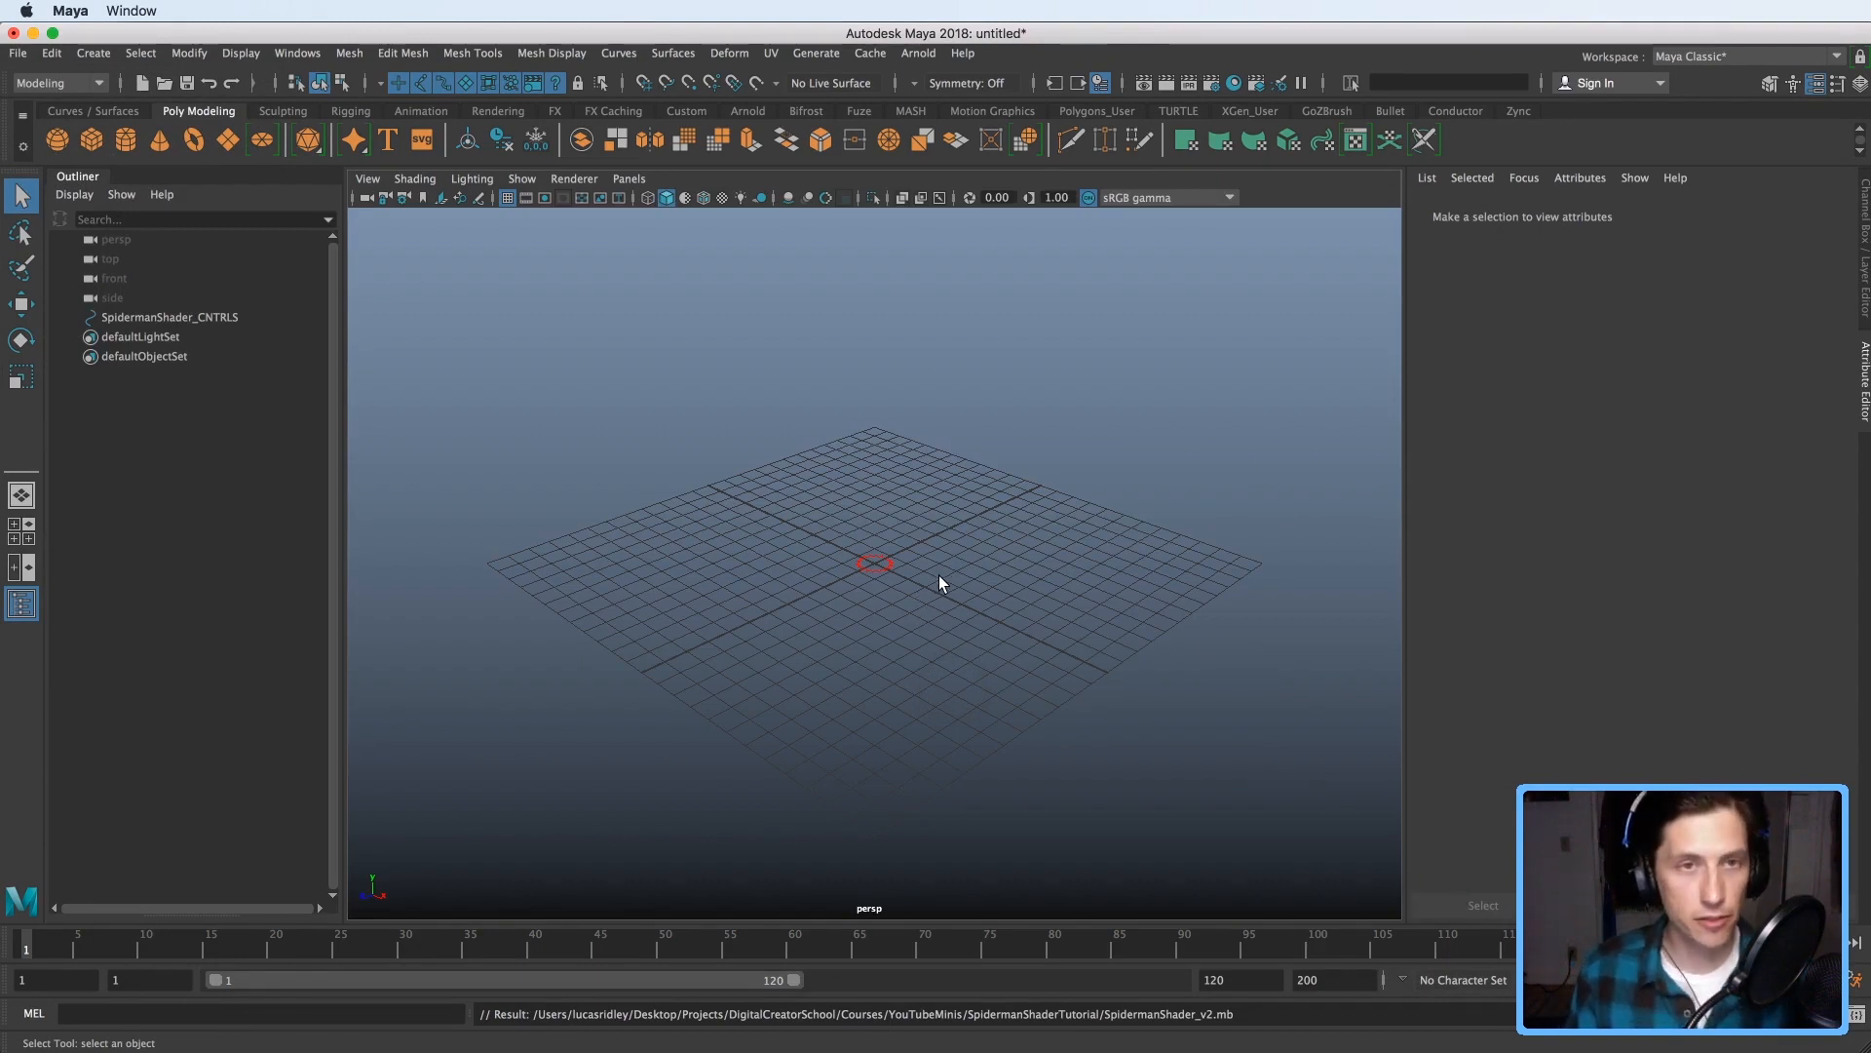
- Zoom in and select the SpidermanShader_CNTRLS control curve
scroll("down", 3)
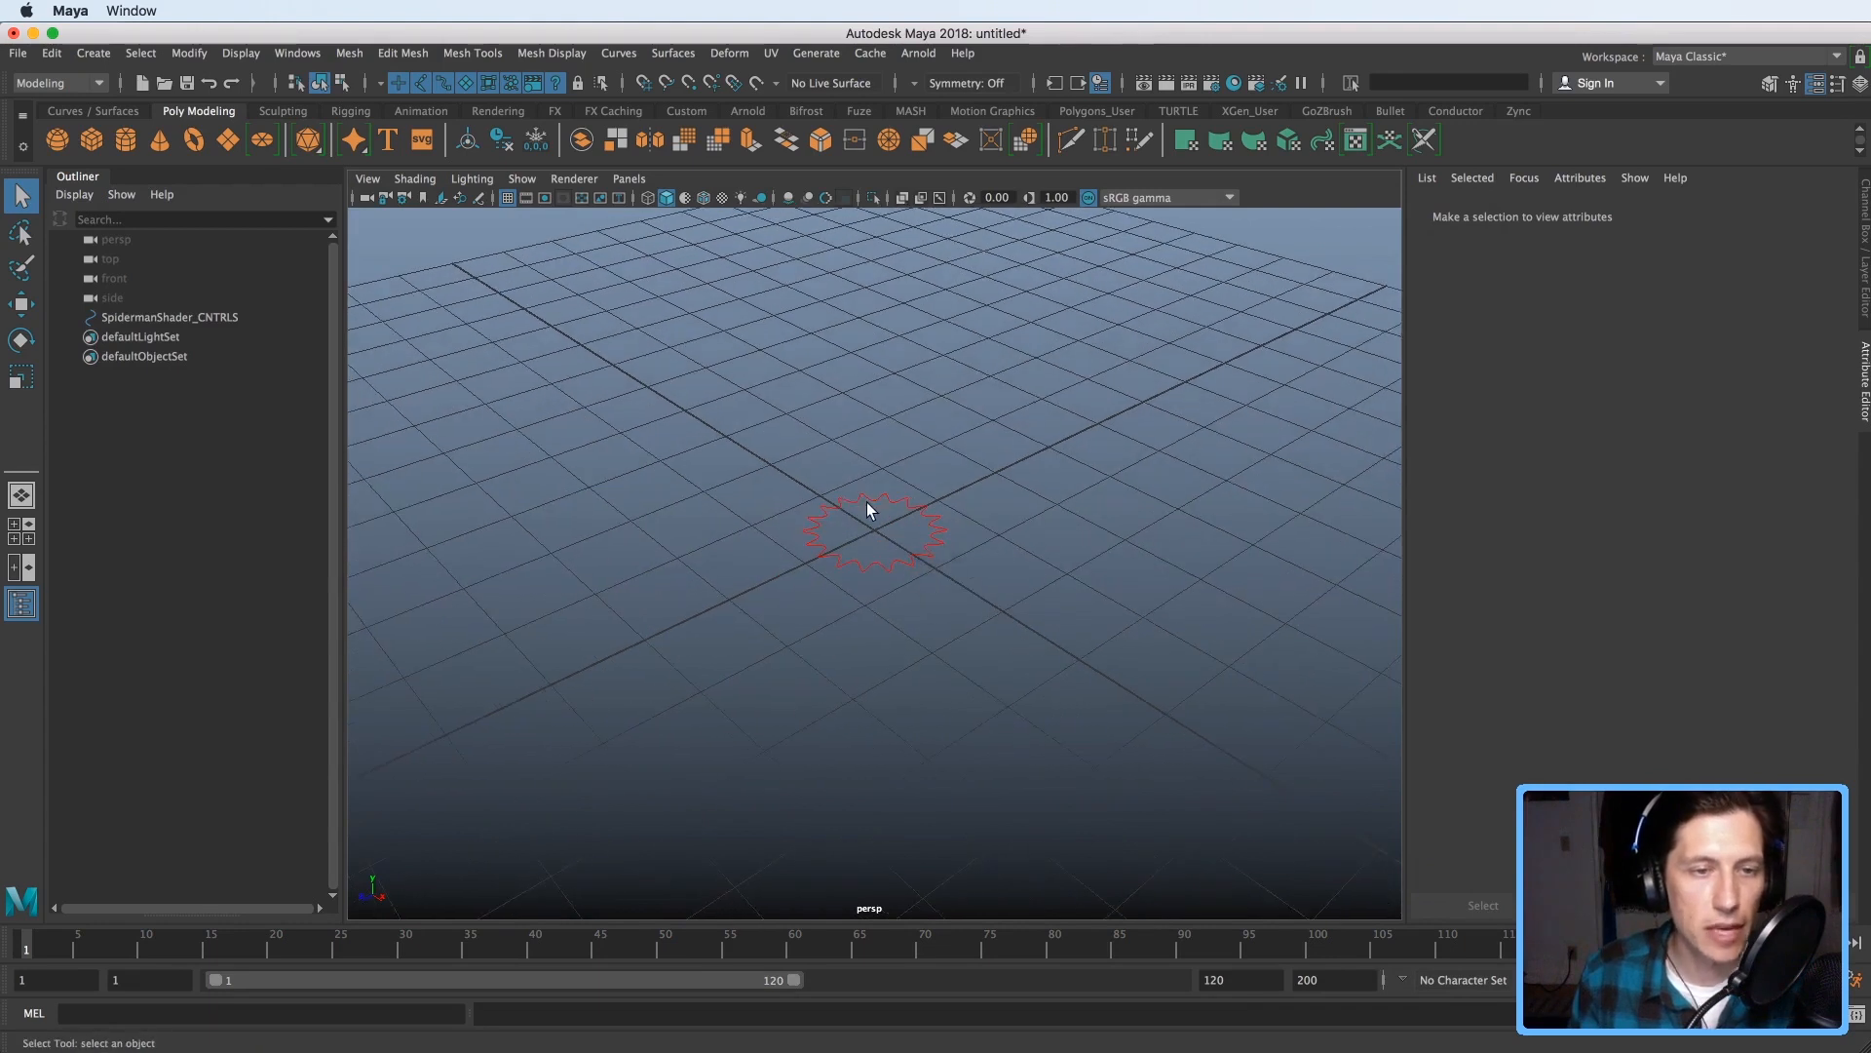
left_click(871, 531)
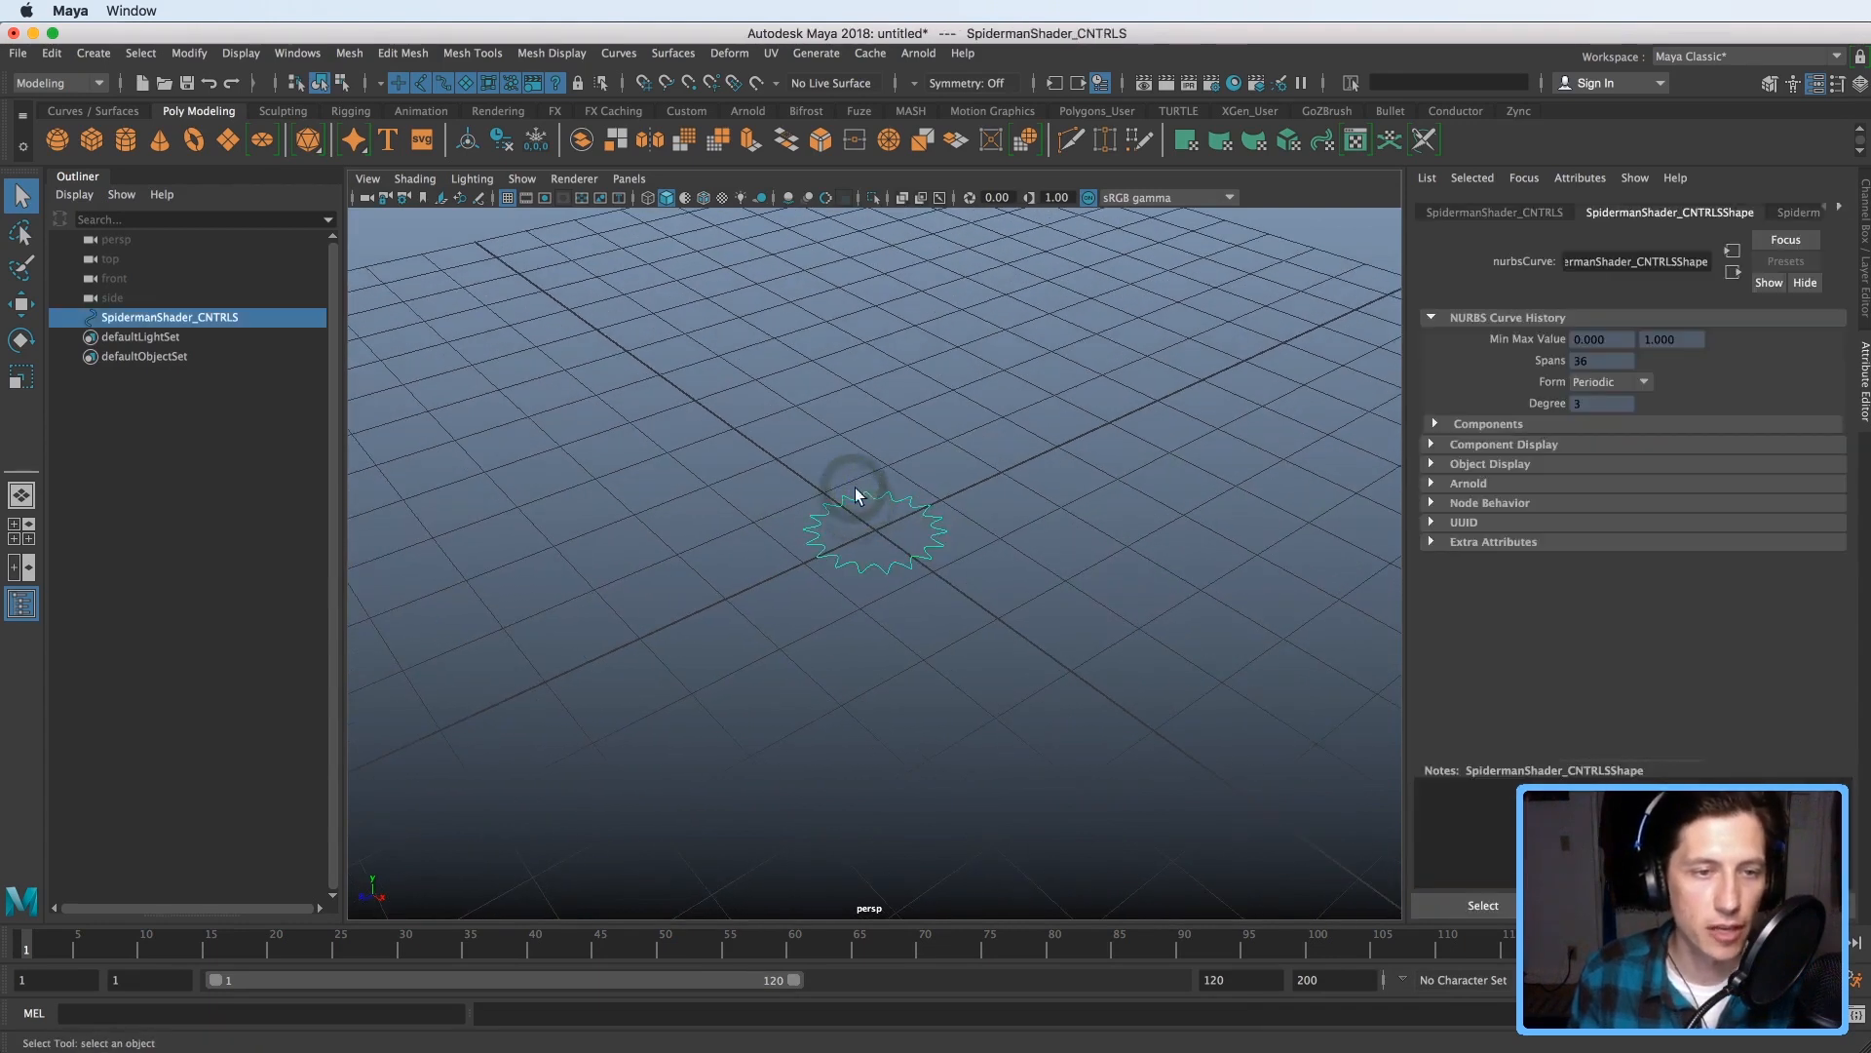
mouse_move(908, 606)
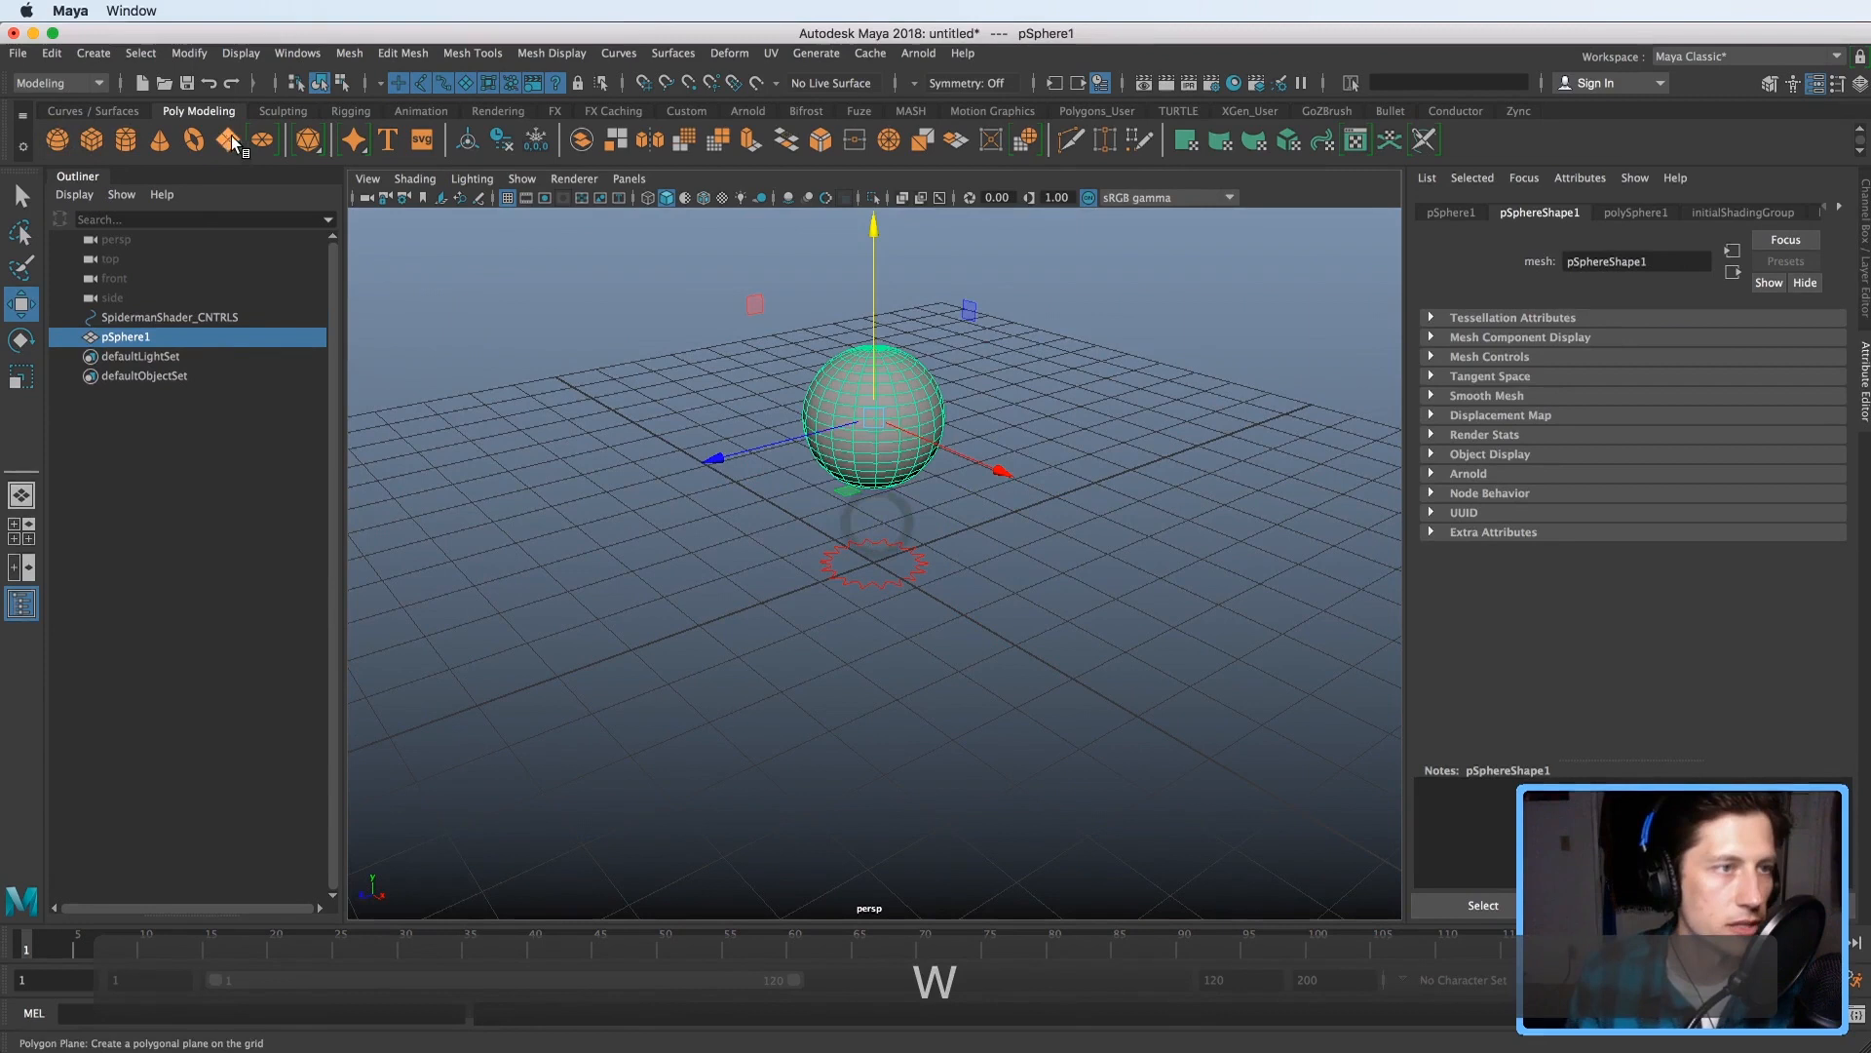
- Add a ground plane and assign the existing SpideManToon material to the sphere
left_click(225, 140)
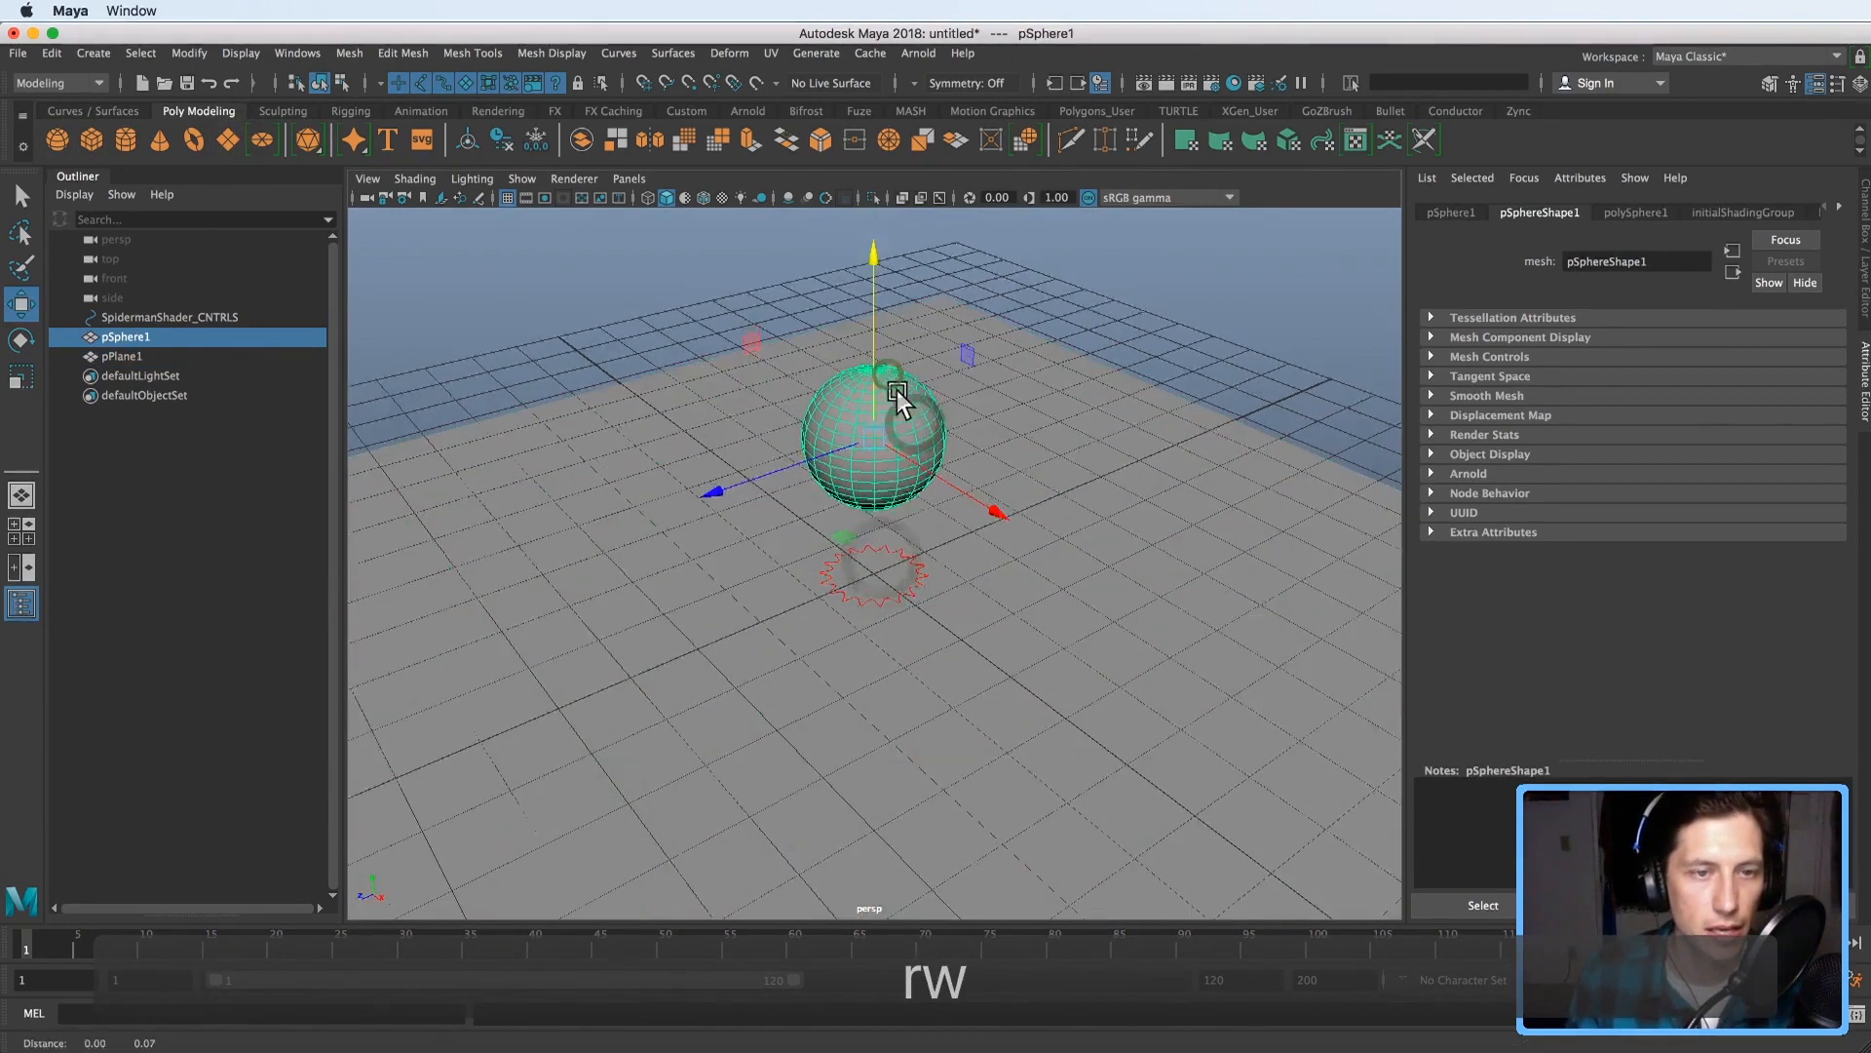
right_click(894, 453)
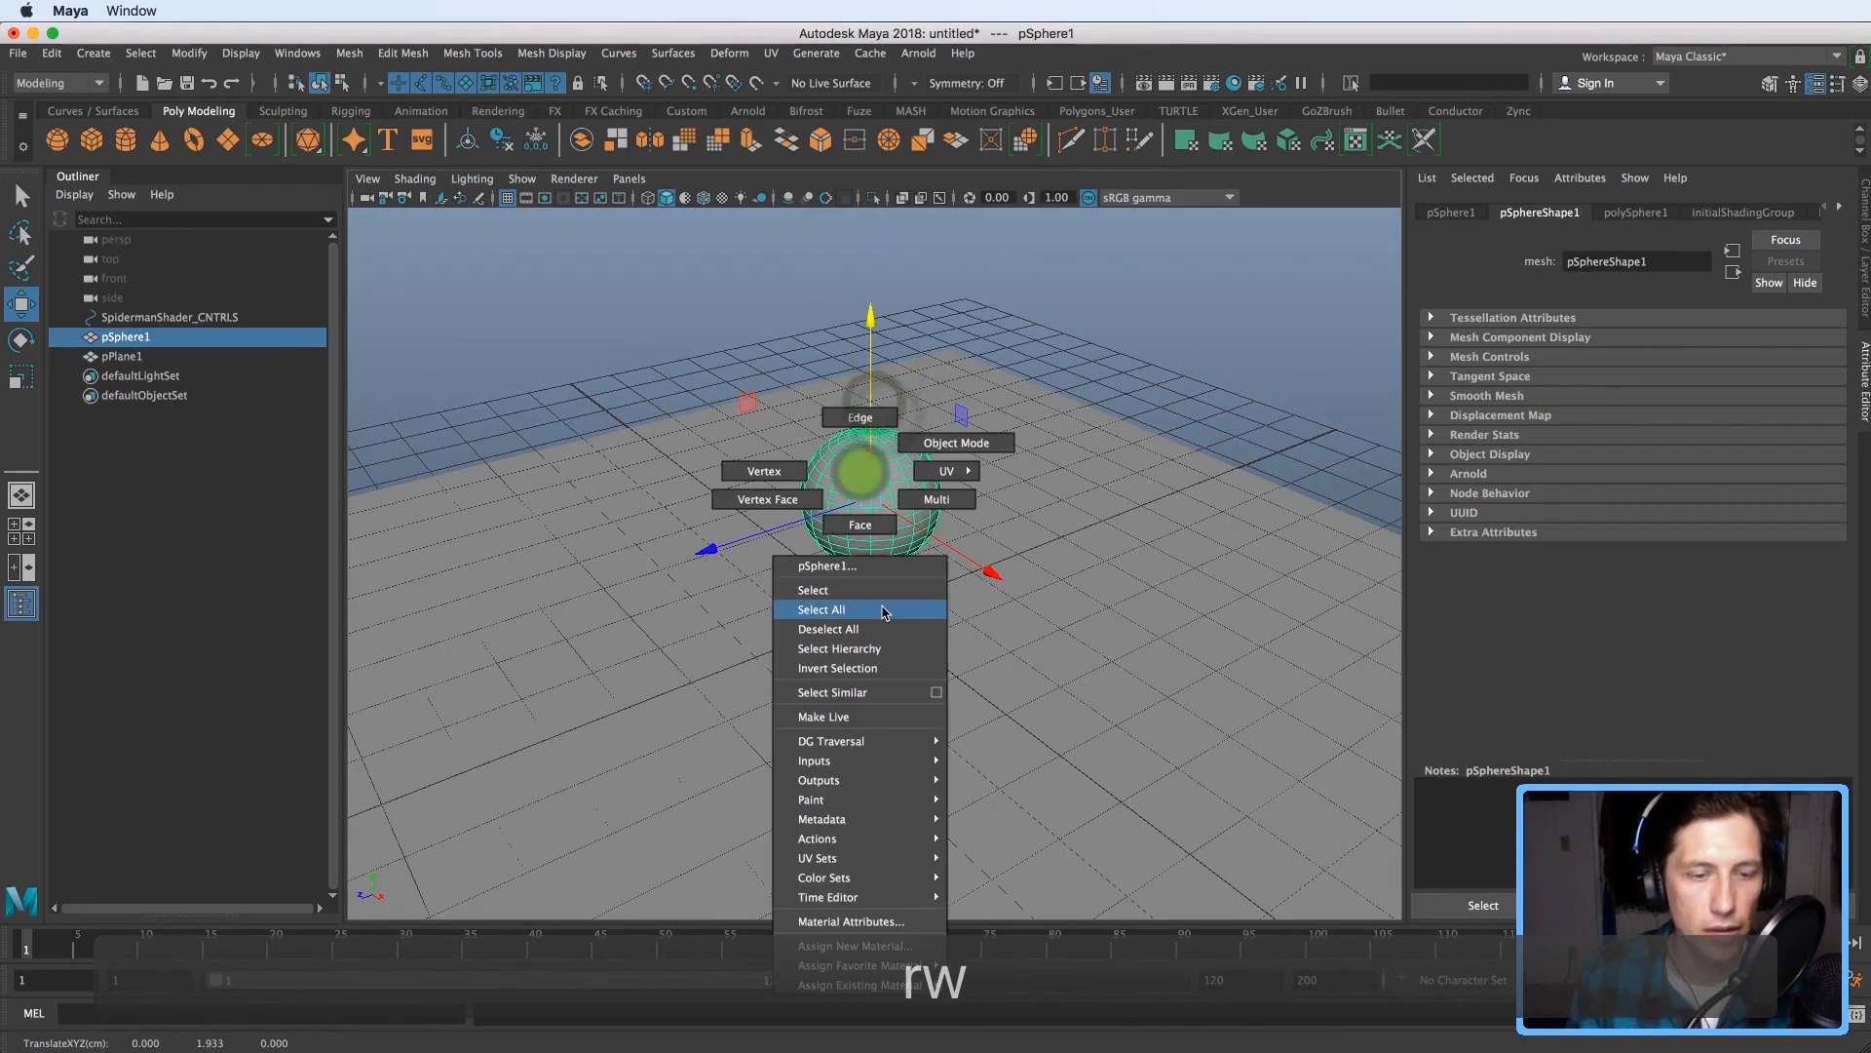
mouse_move(858, 964)
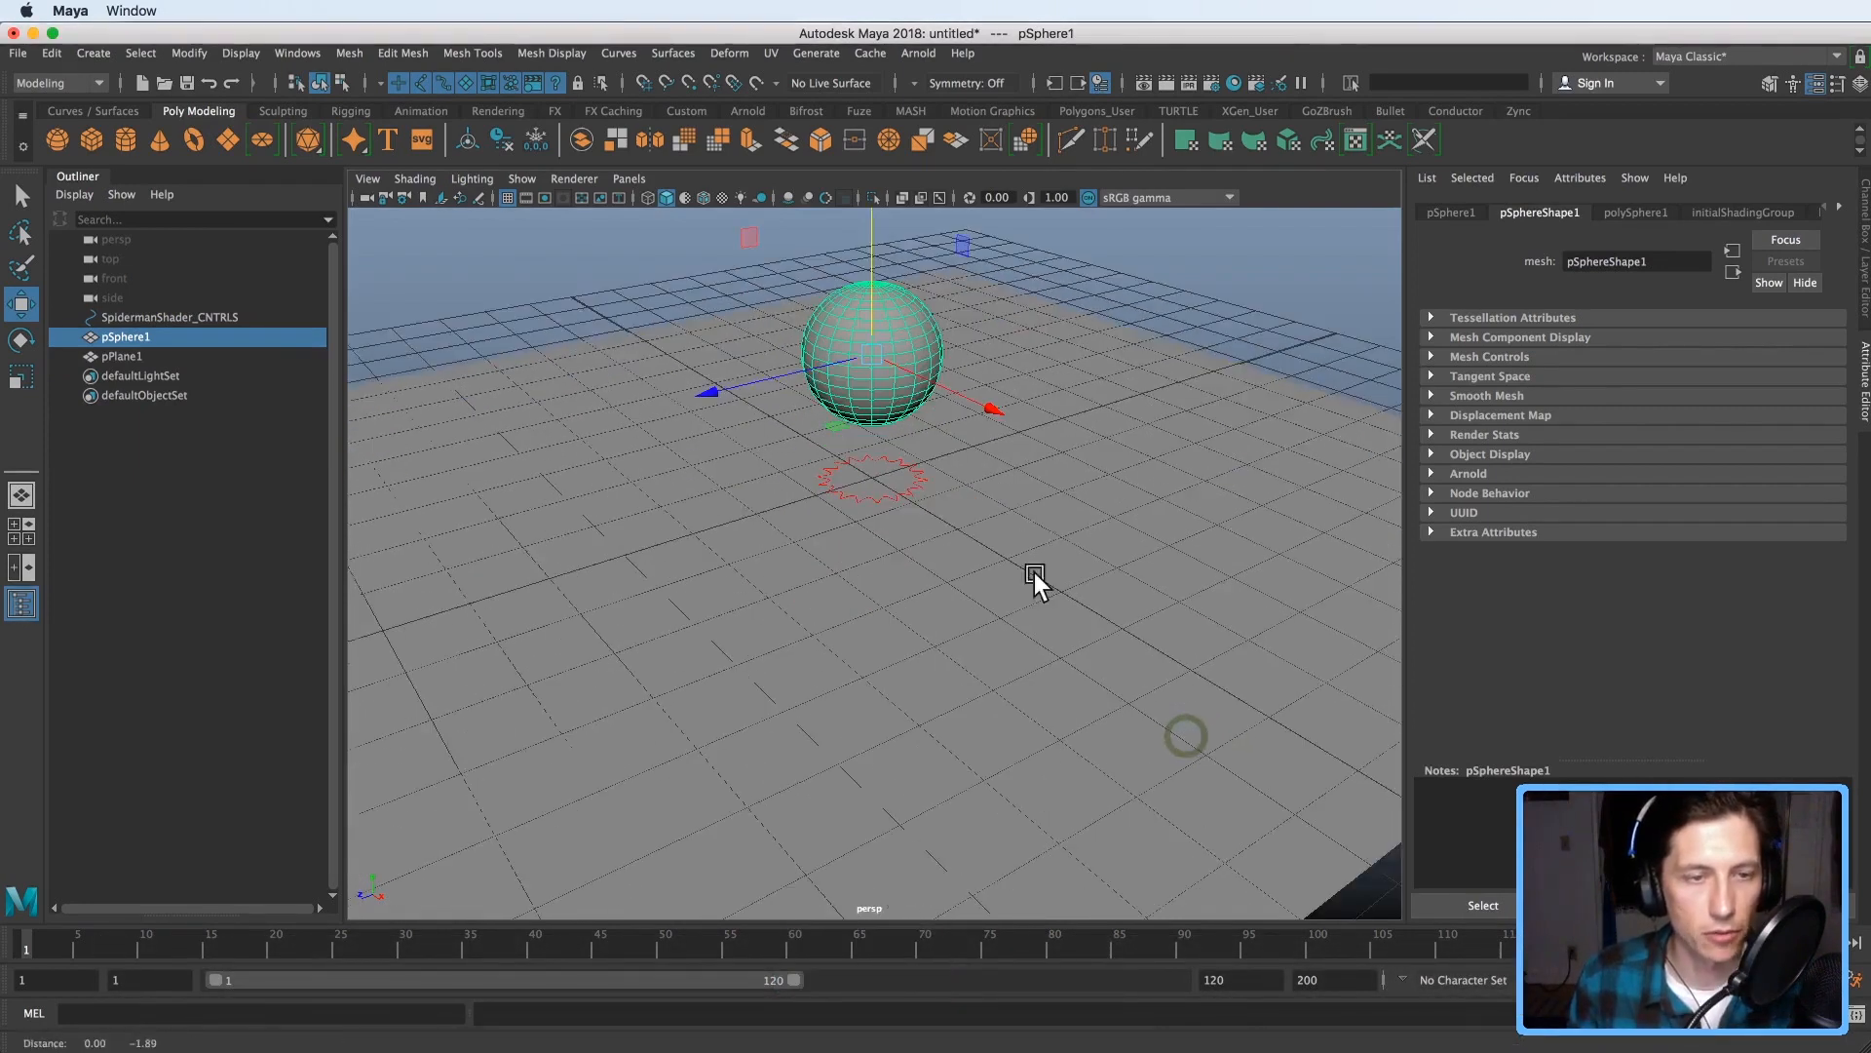
right_click(871, 346)
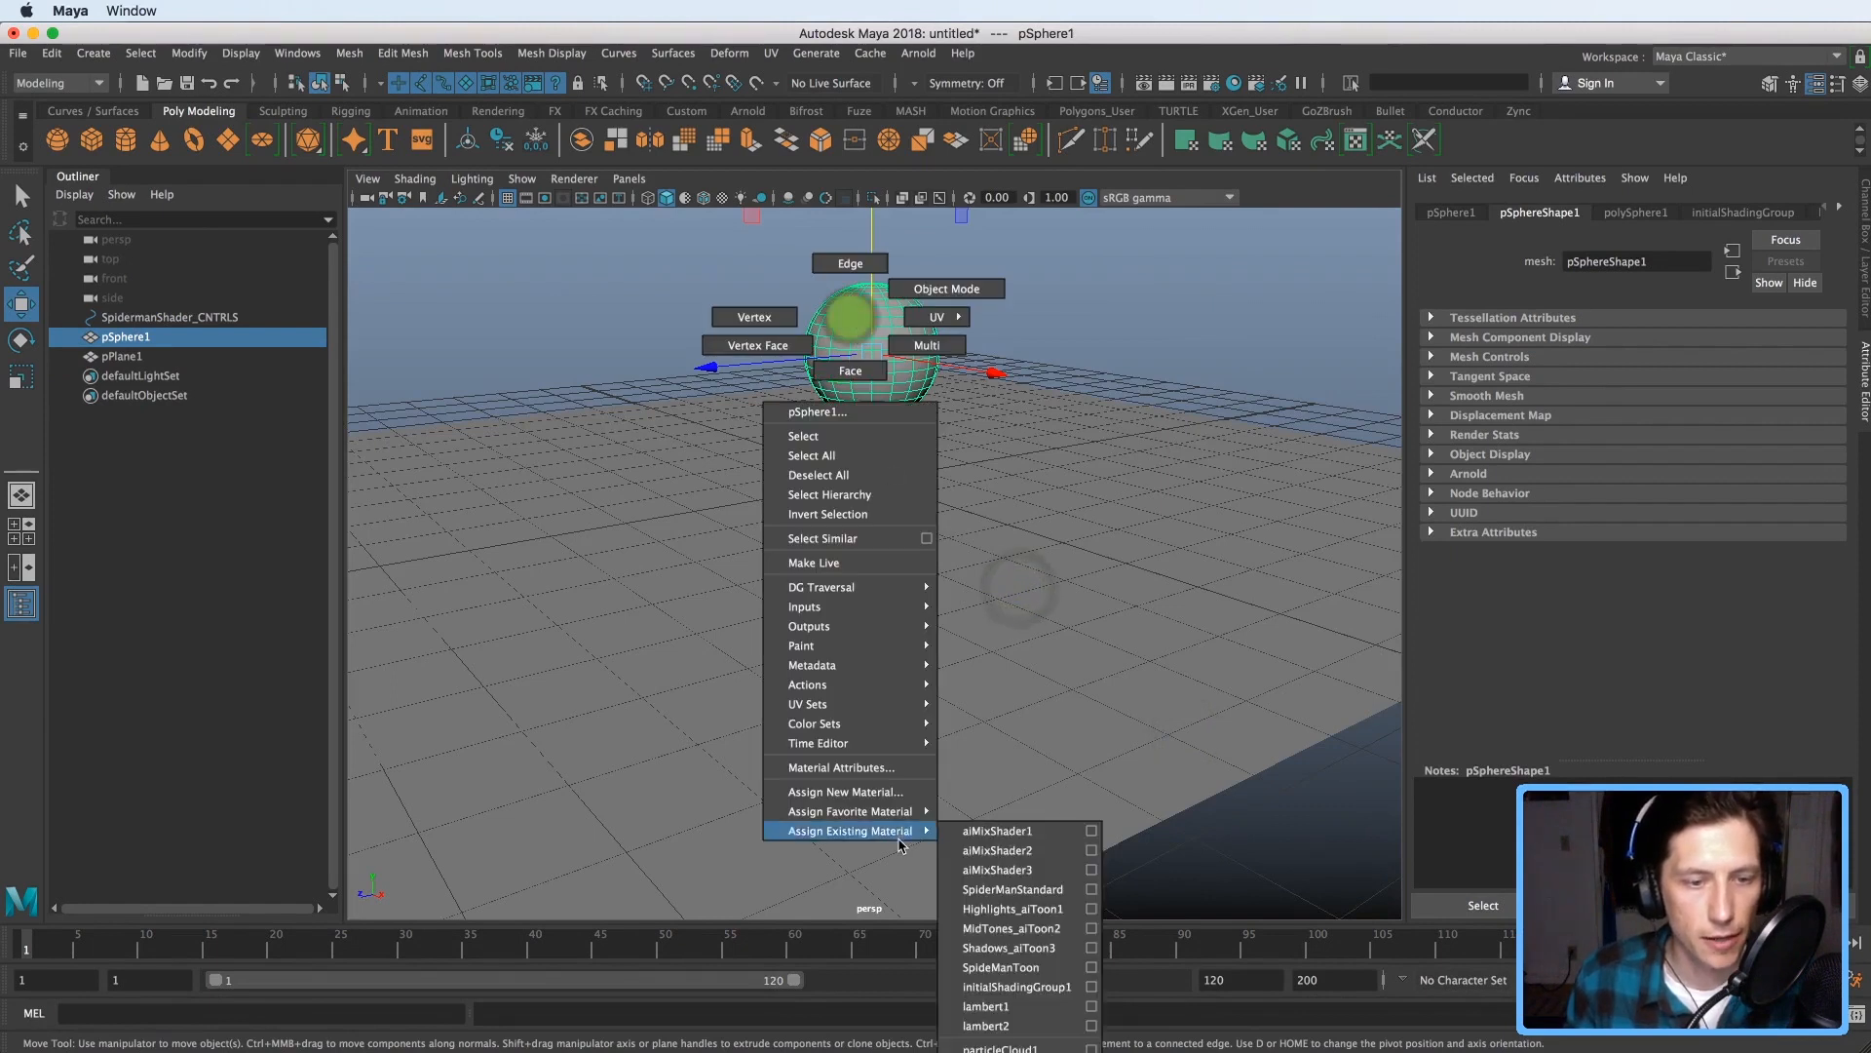
mouse_move(1012, 889)
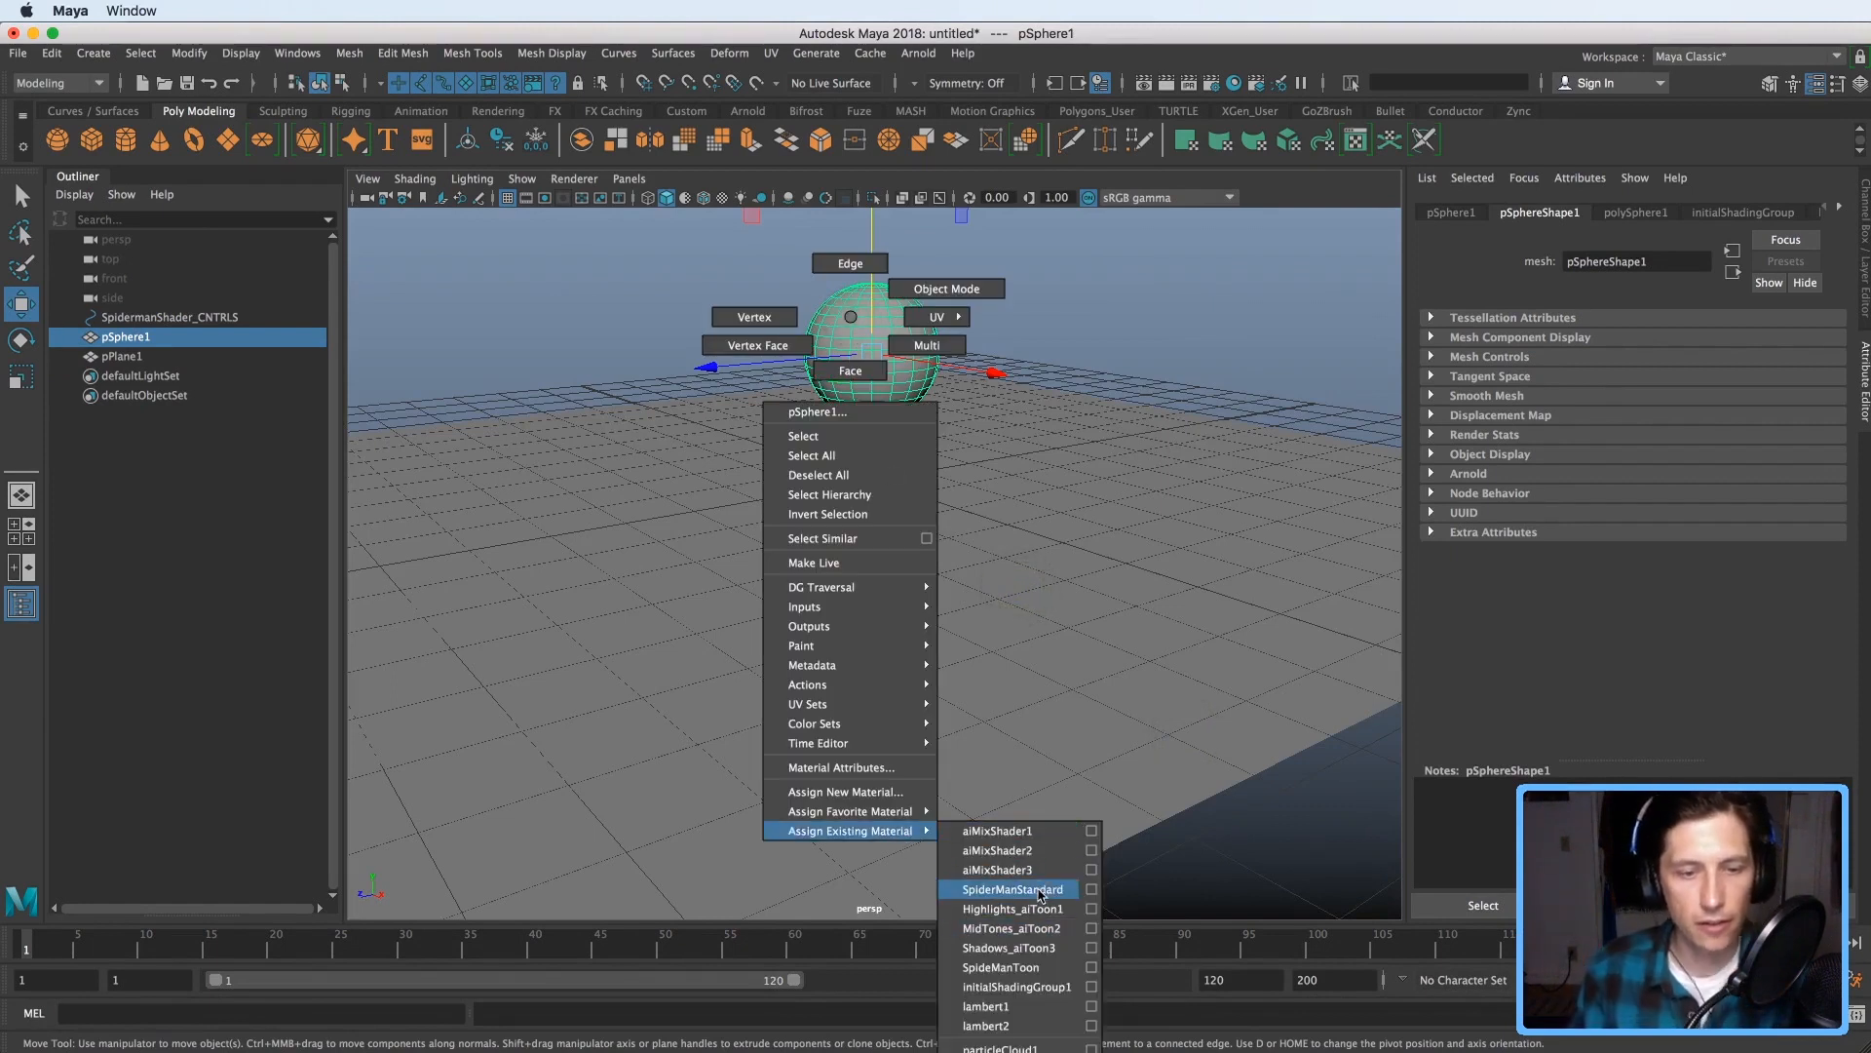
mouse_move(1000, 967)
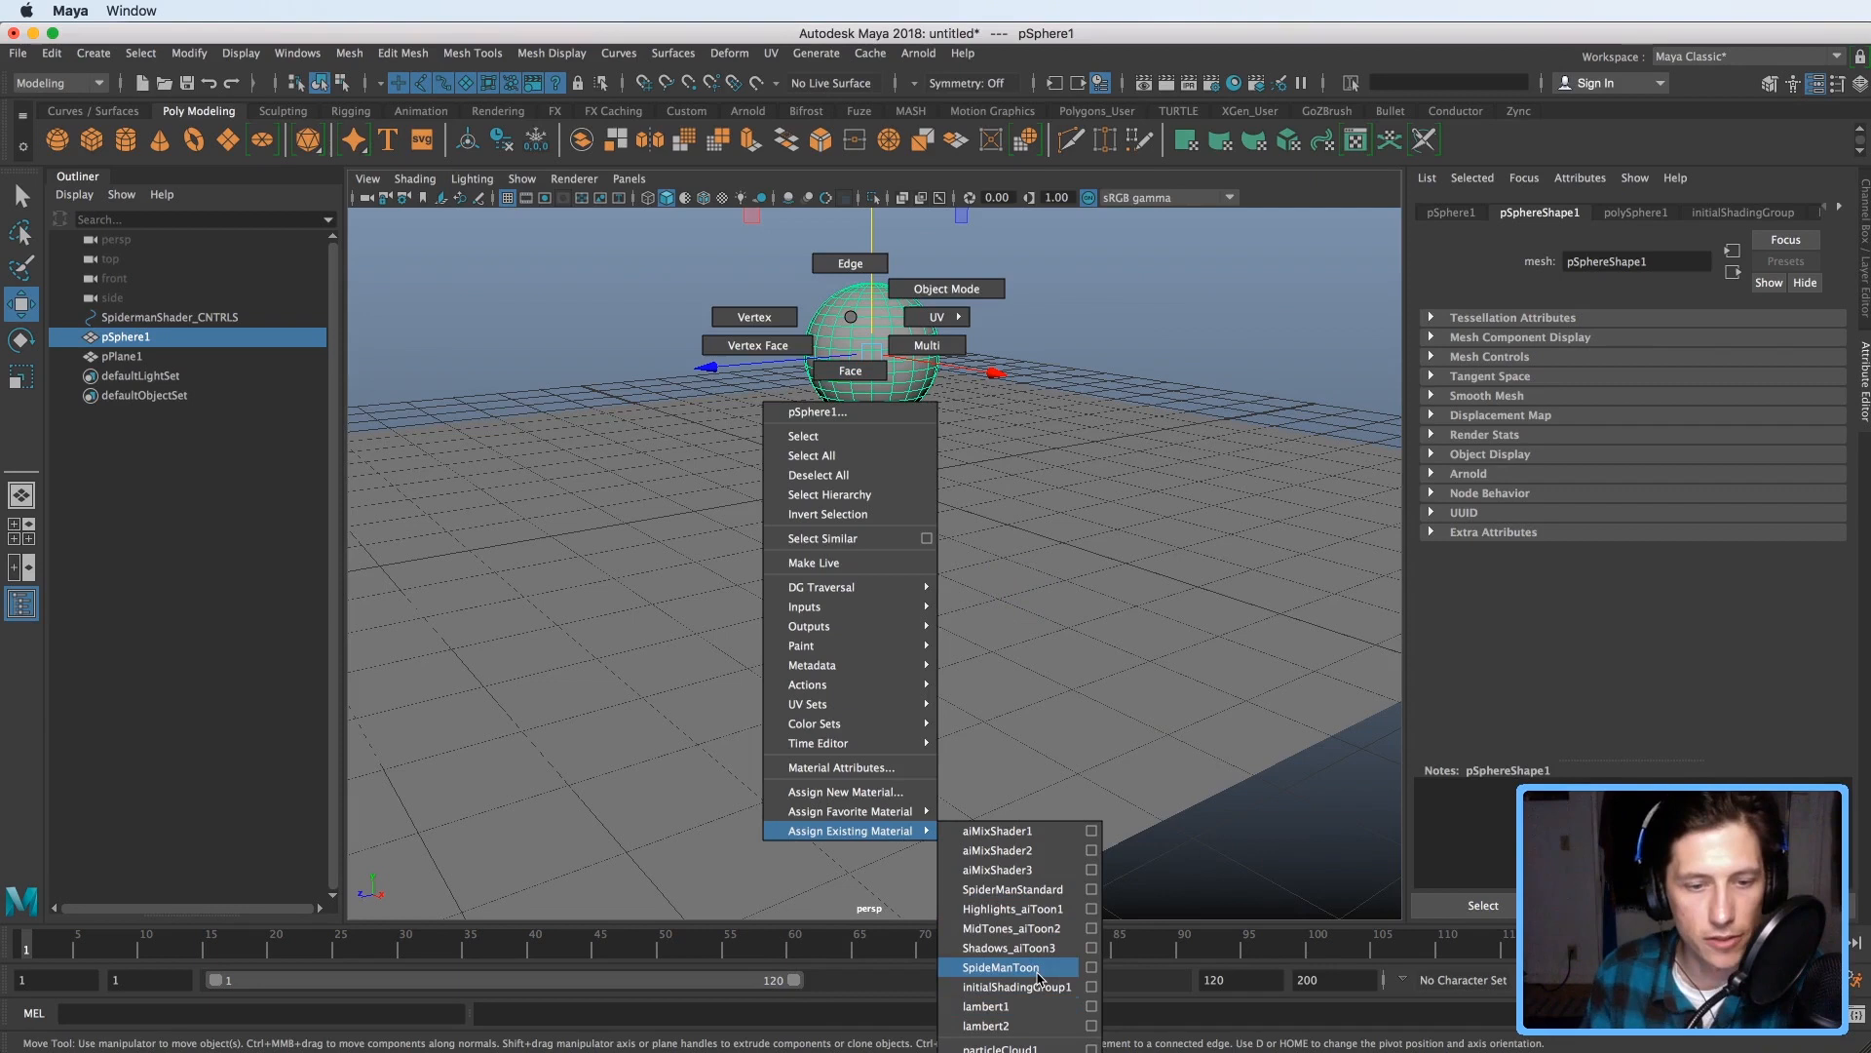
mouse_move(1012, 889)
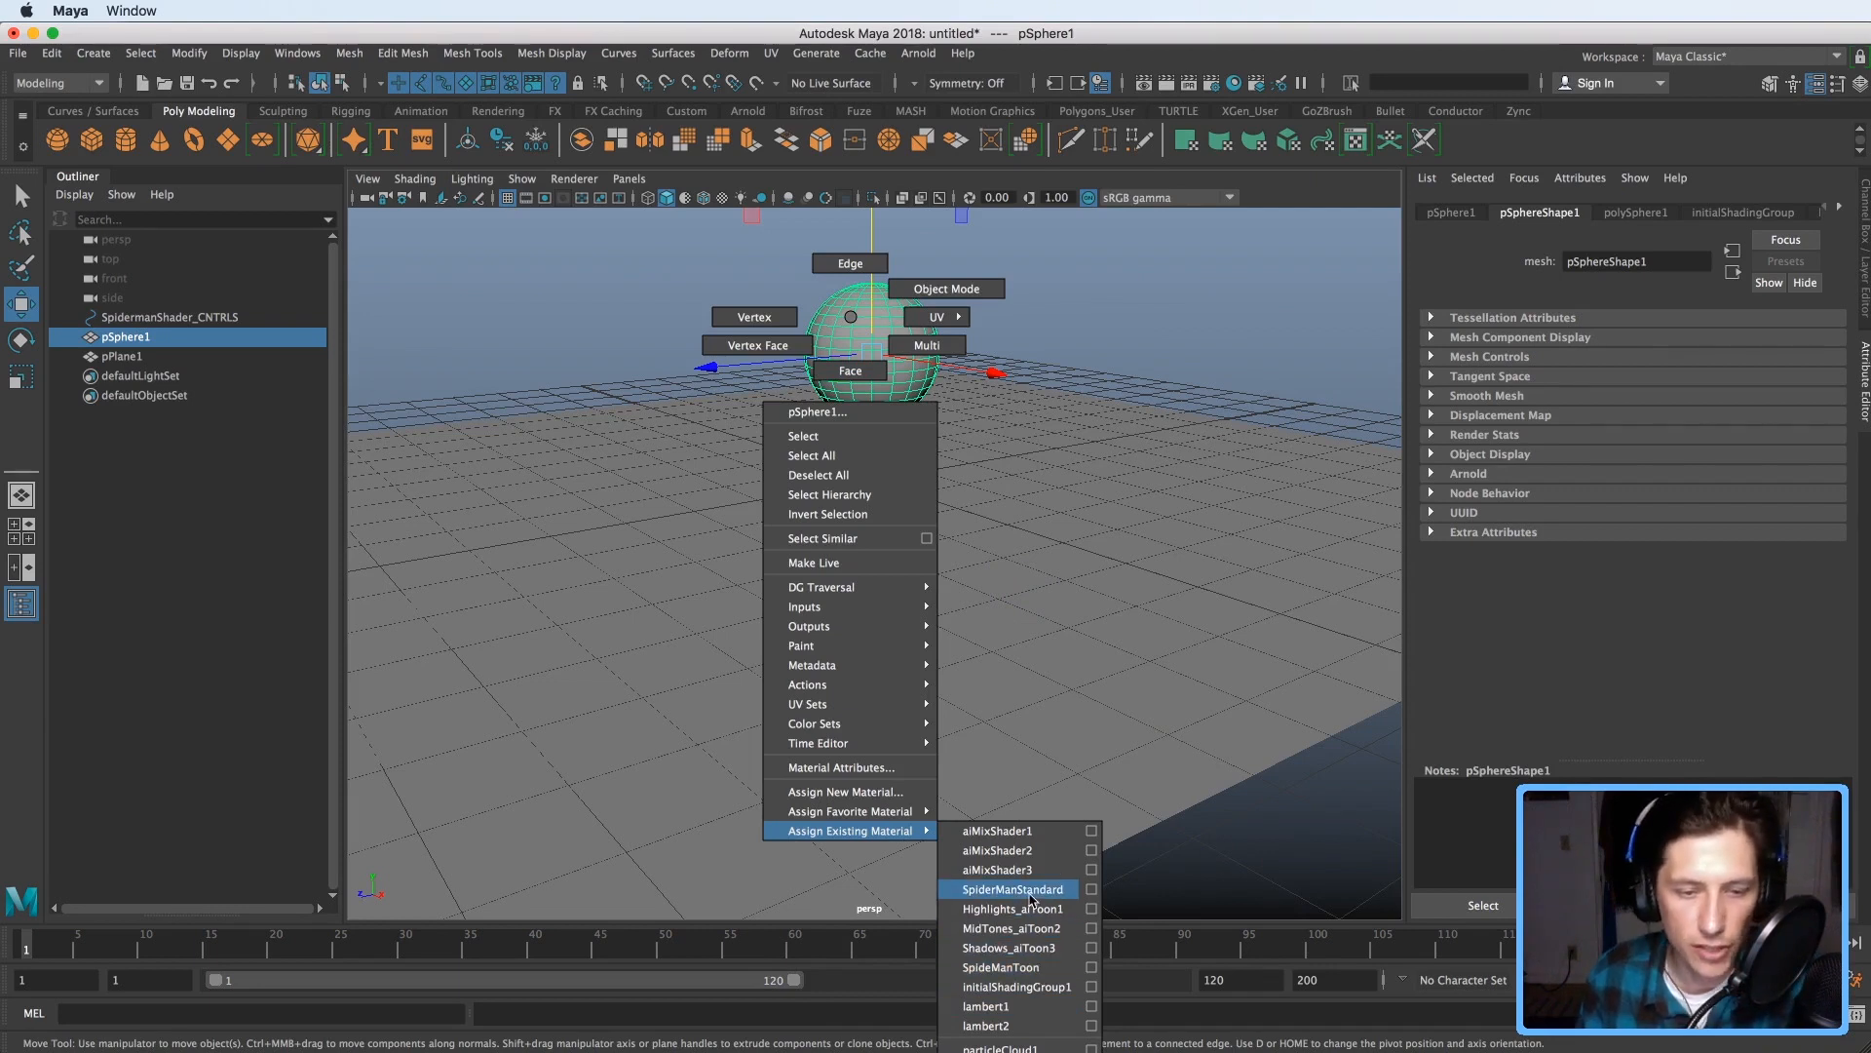
mouse_move(1004, 967)
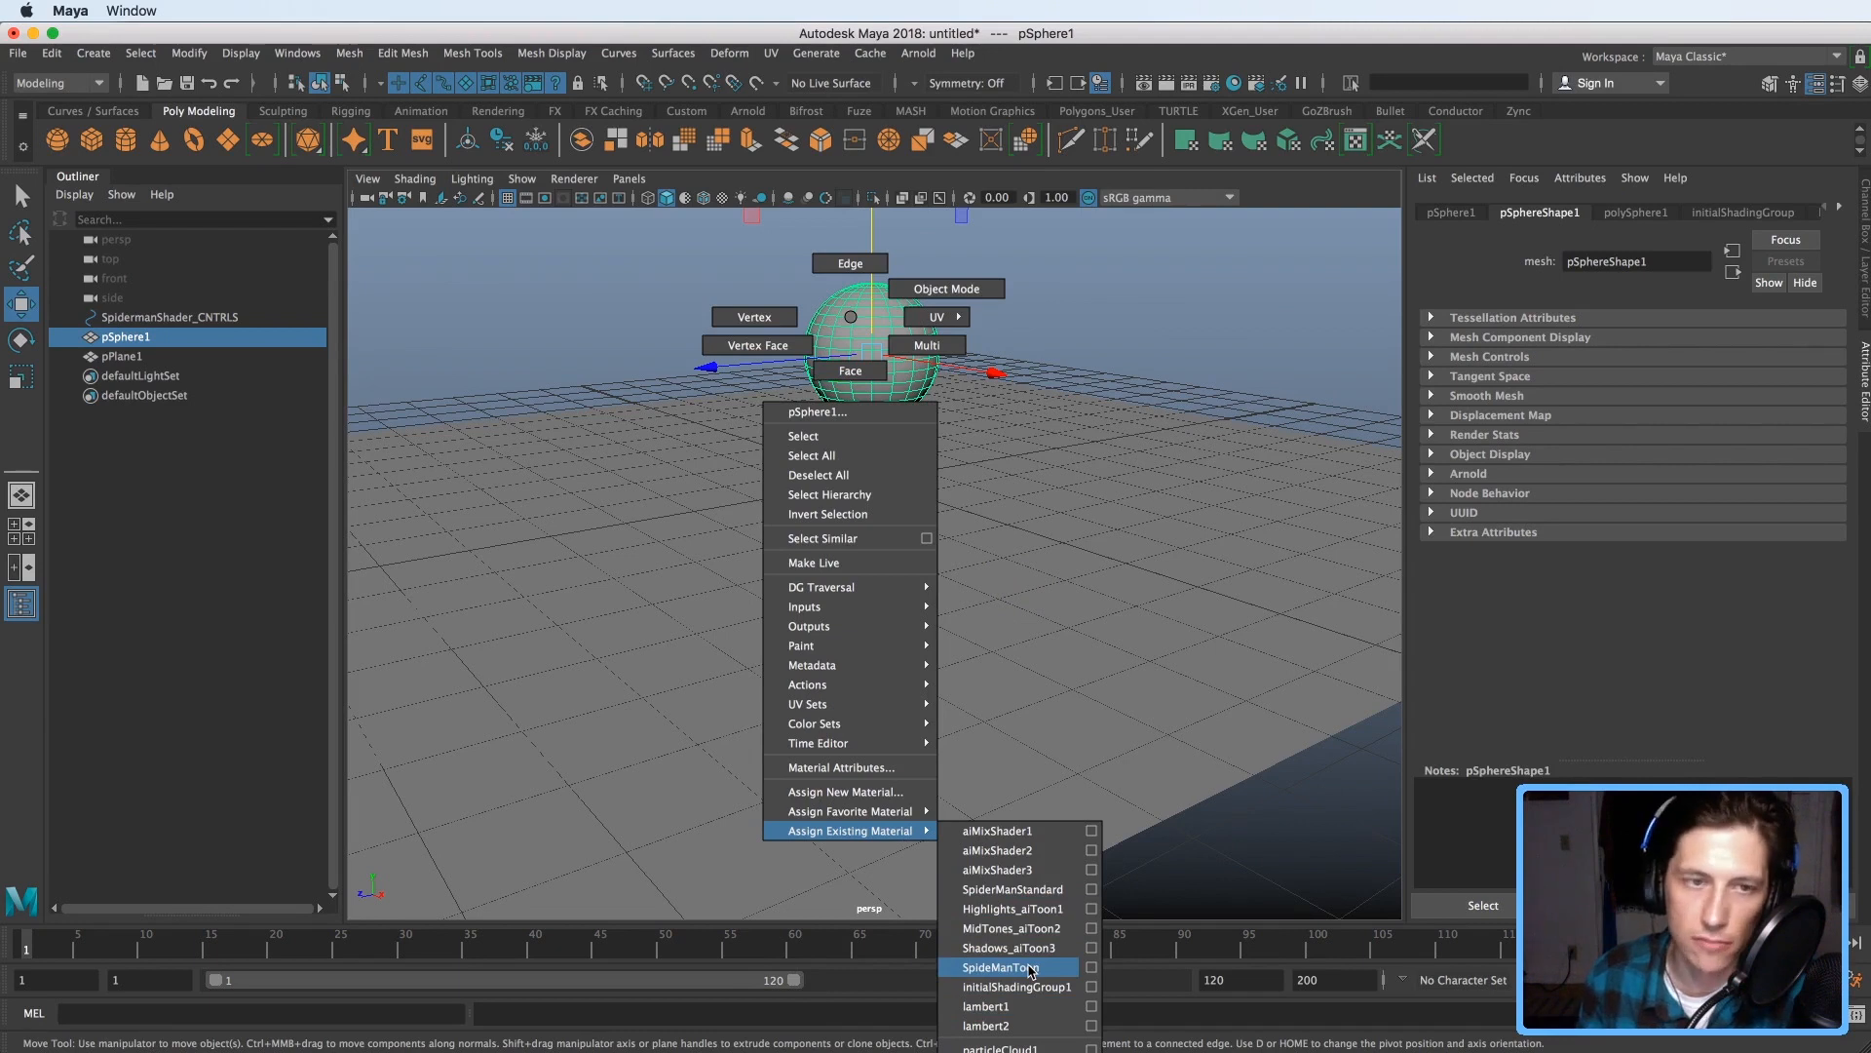
left_click(1000, 967)
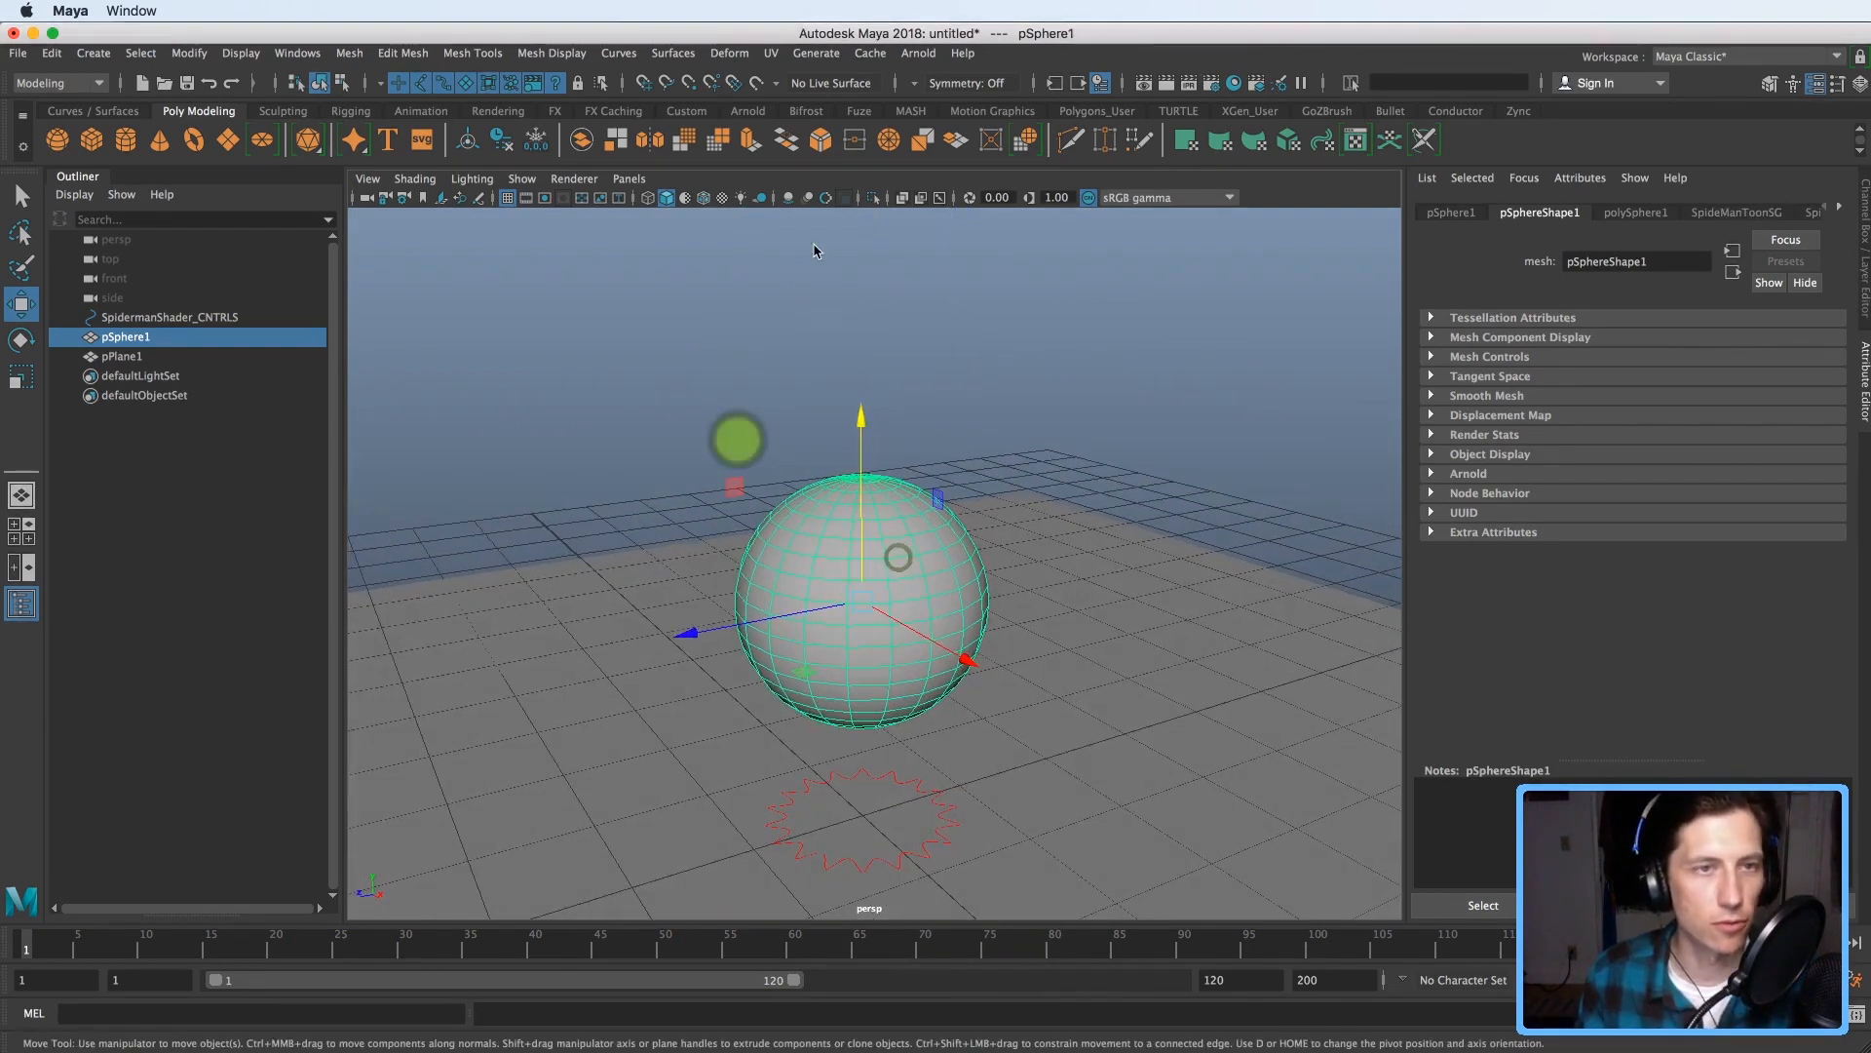
- Create an Arnold area light, then move and rotate it above-left toward the sphere
left_click(918, 53)
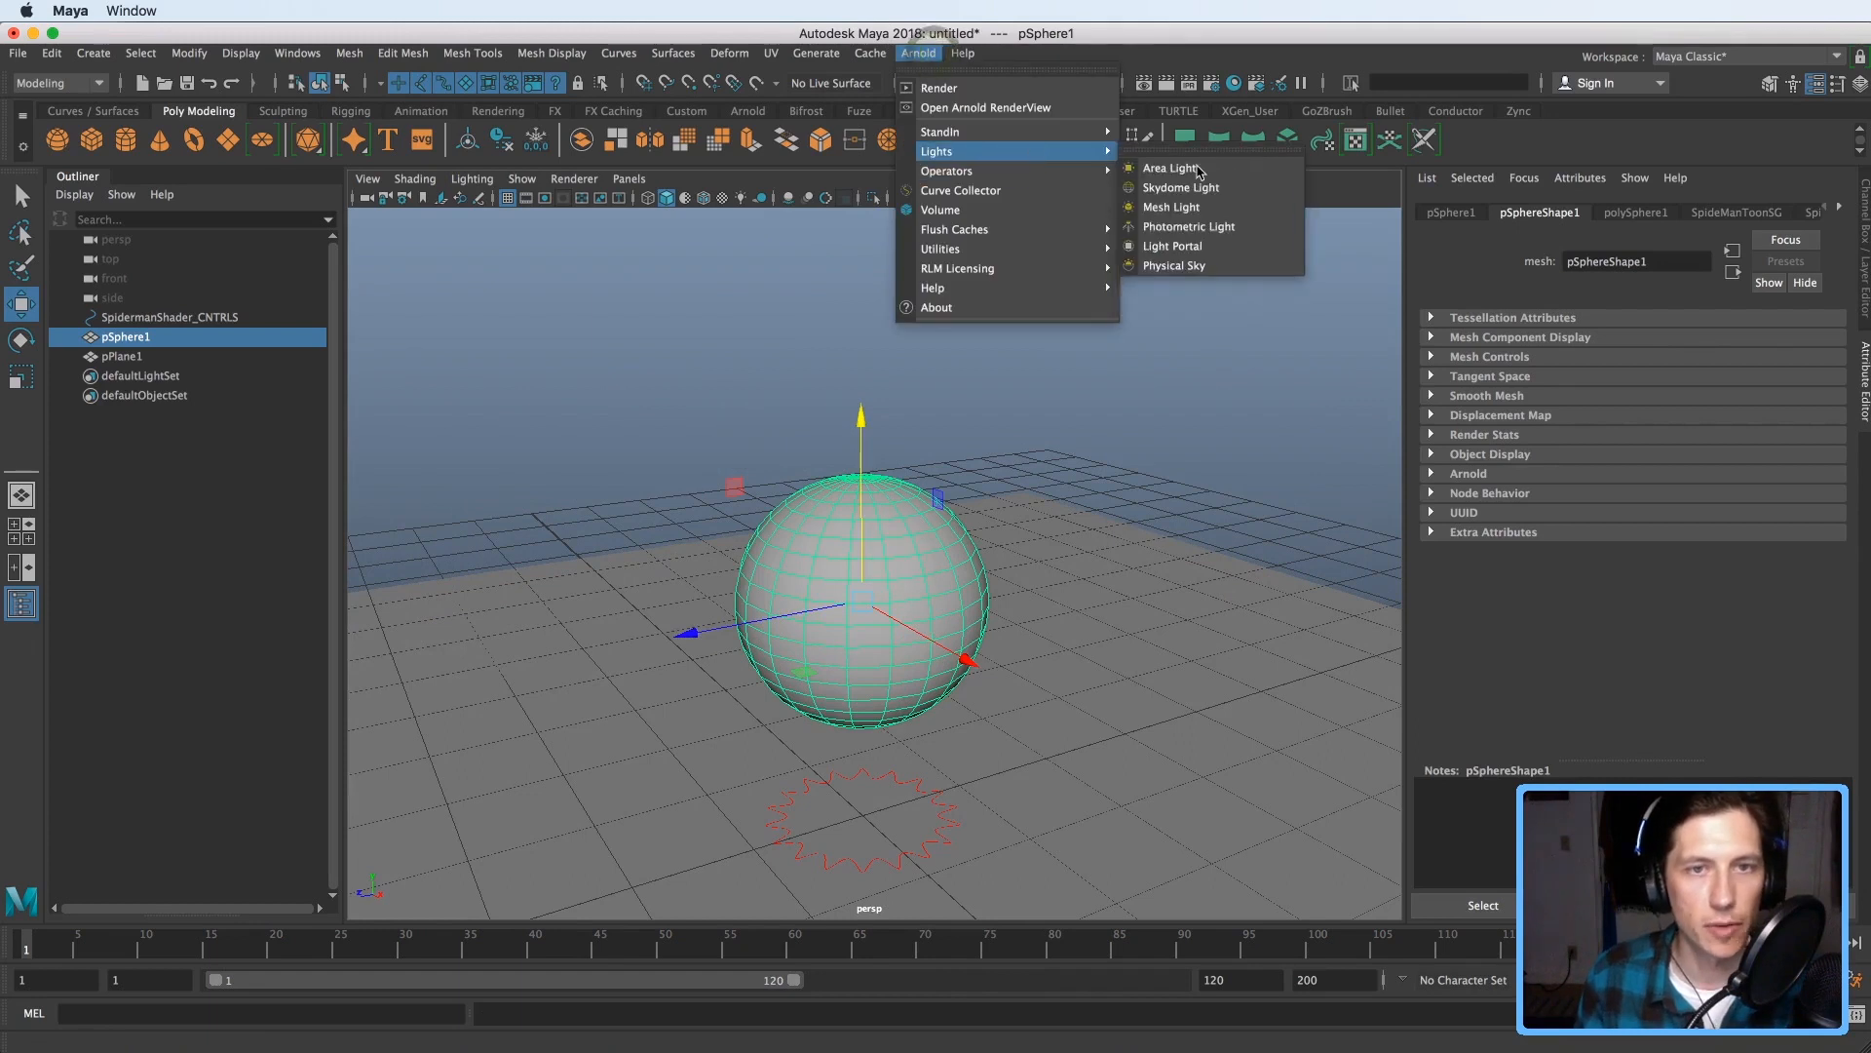
left_click(1169, 167)
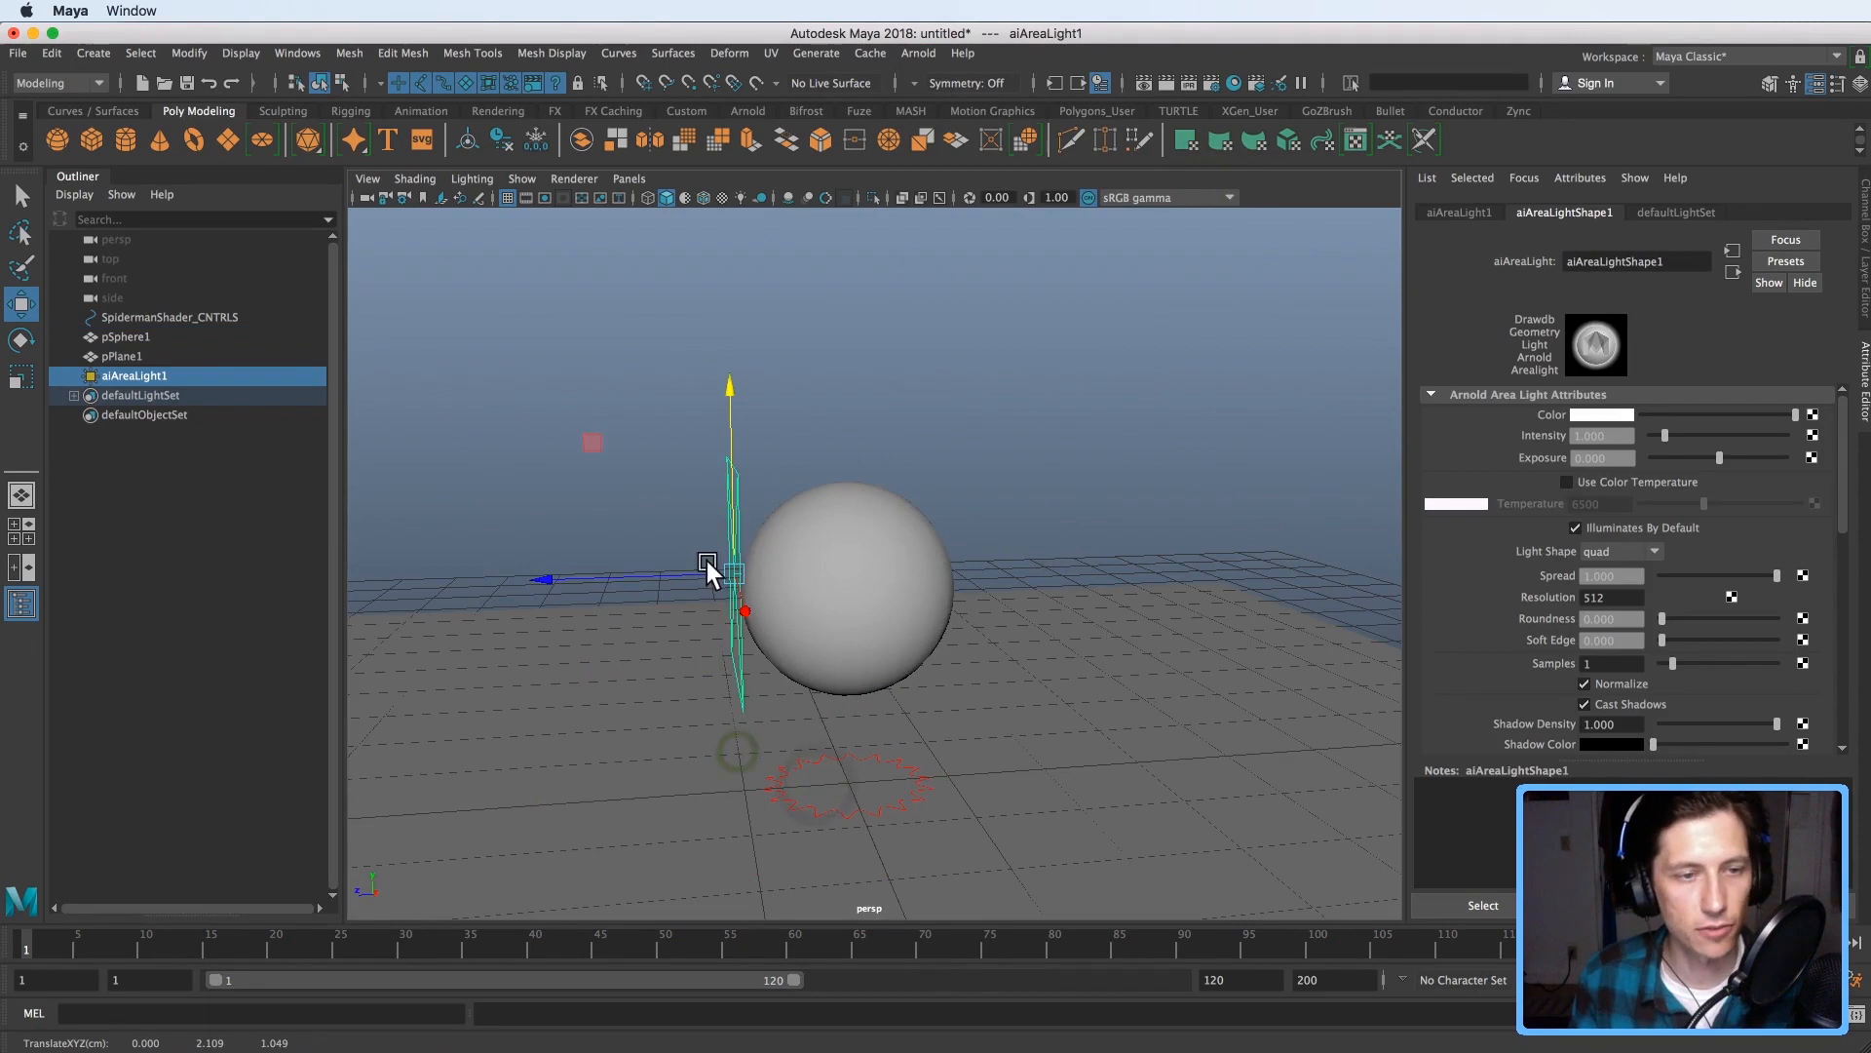
key("e")
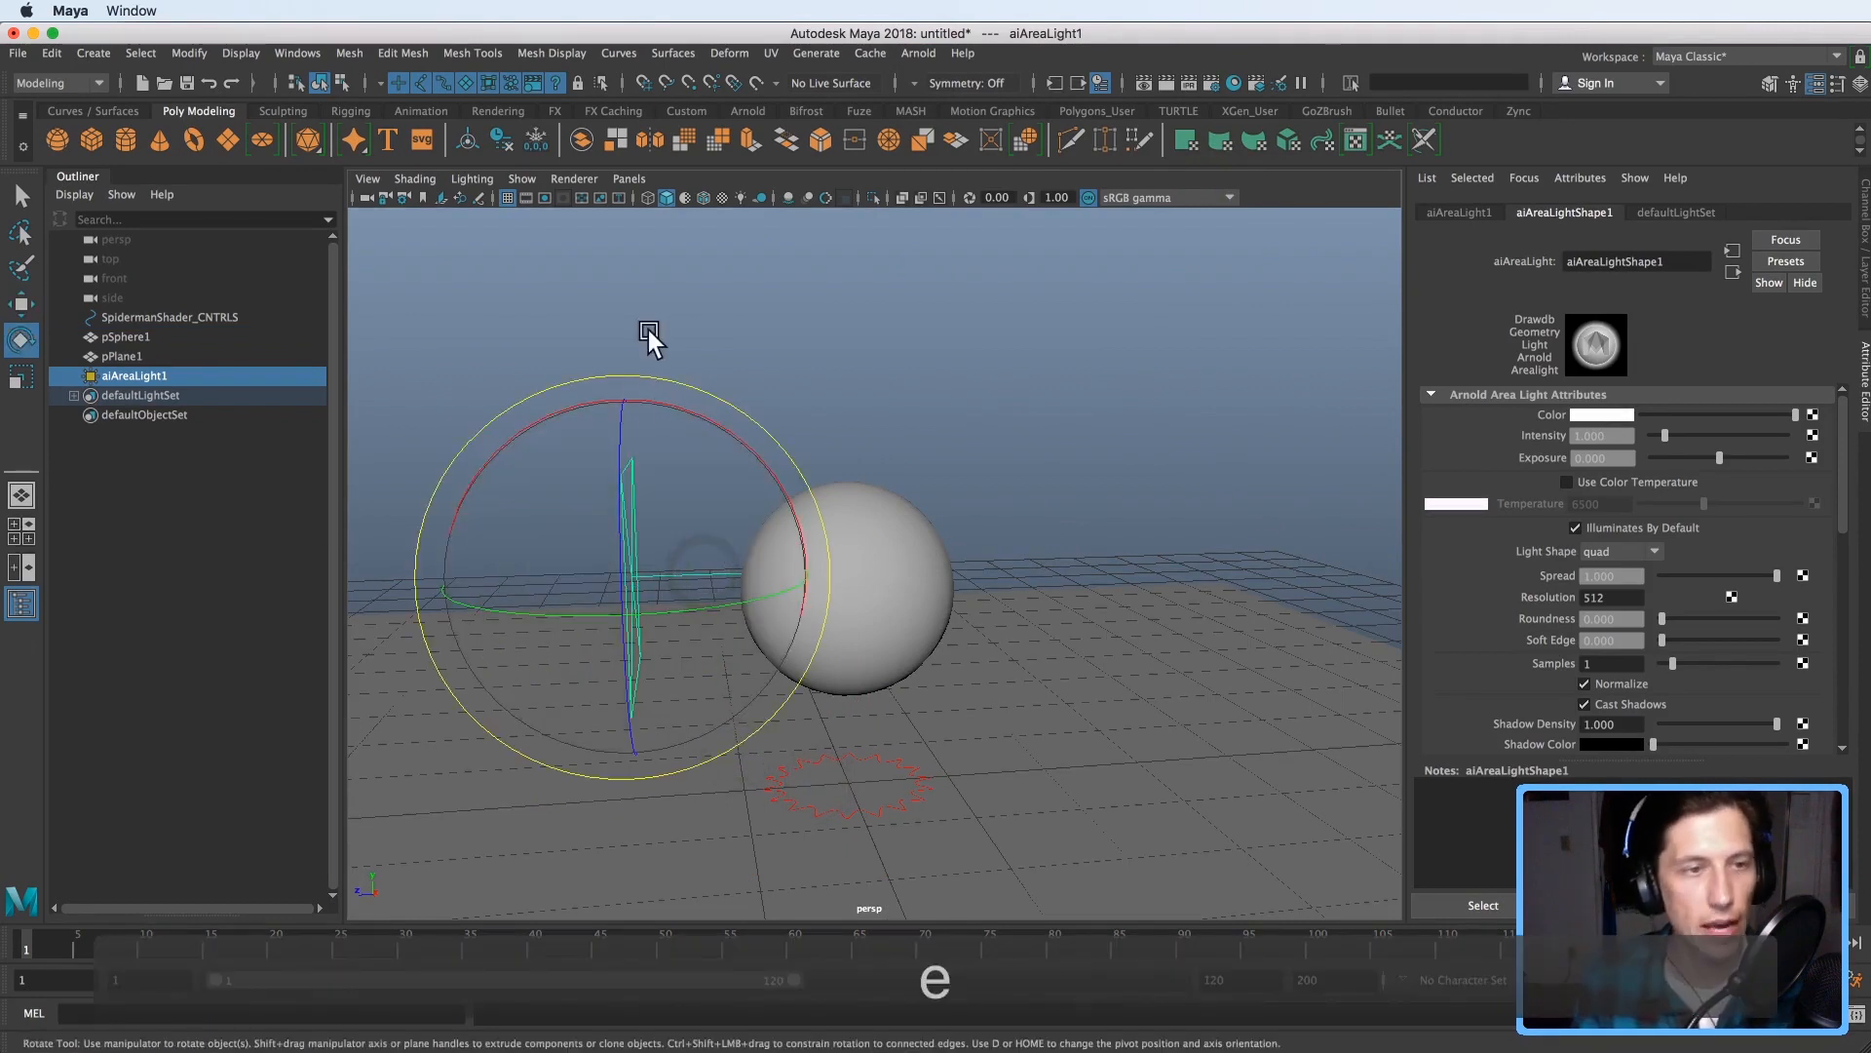
key("w")
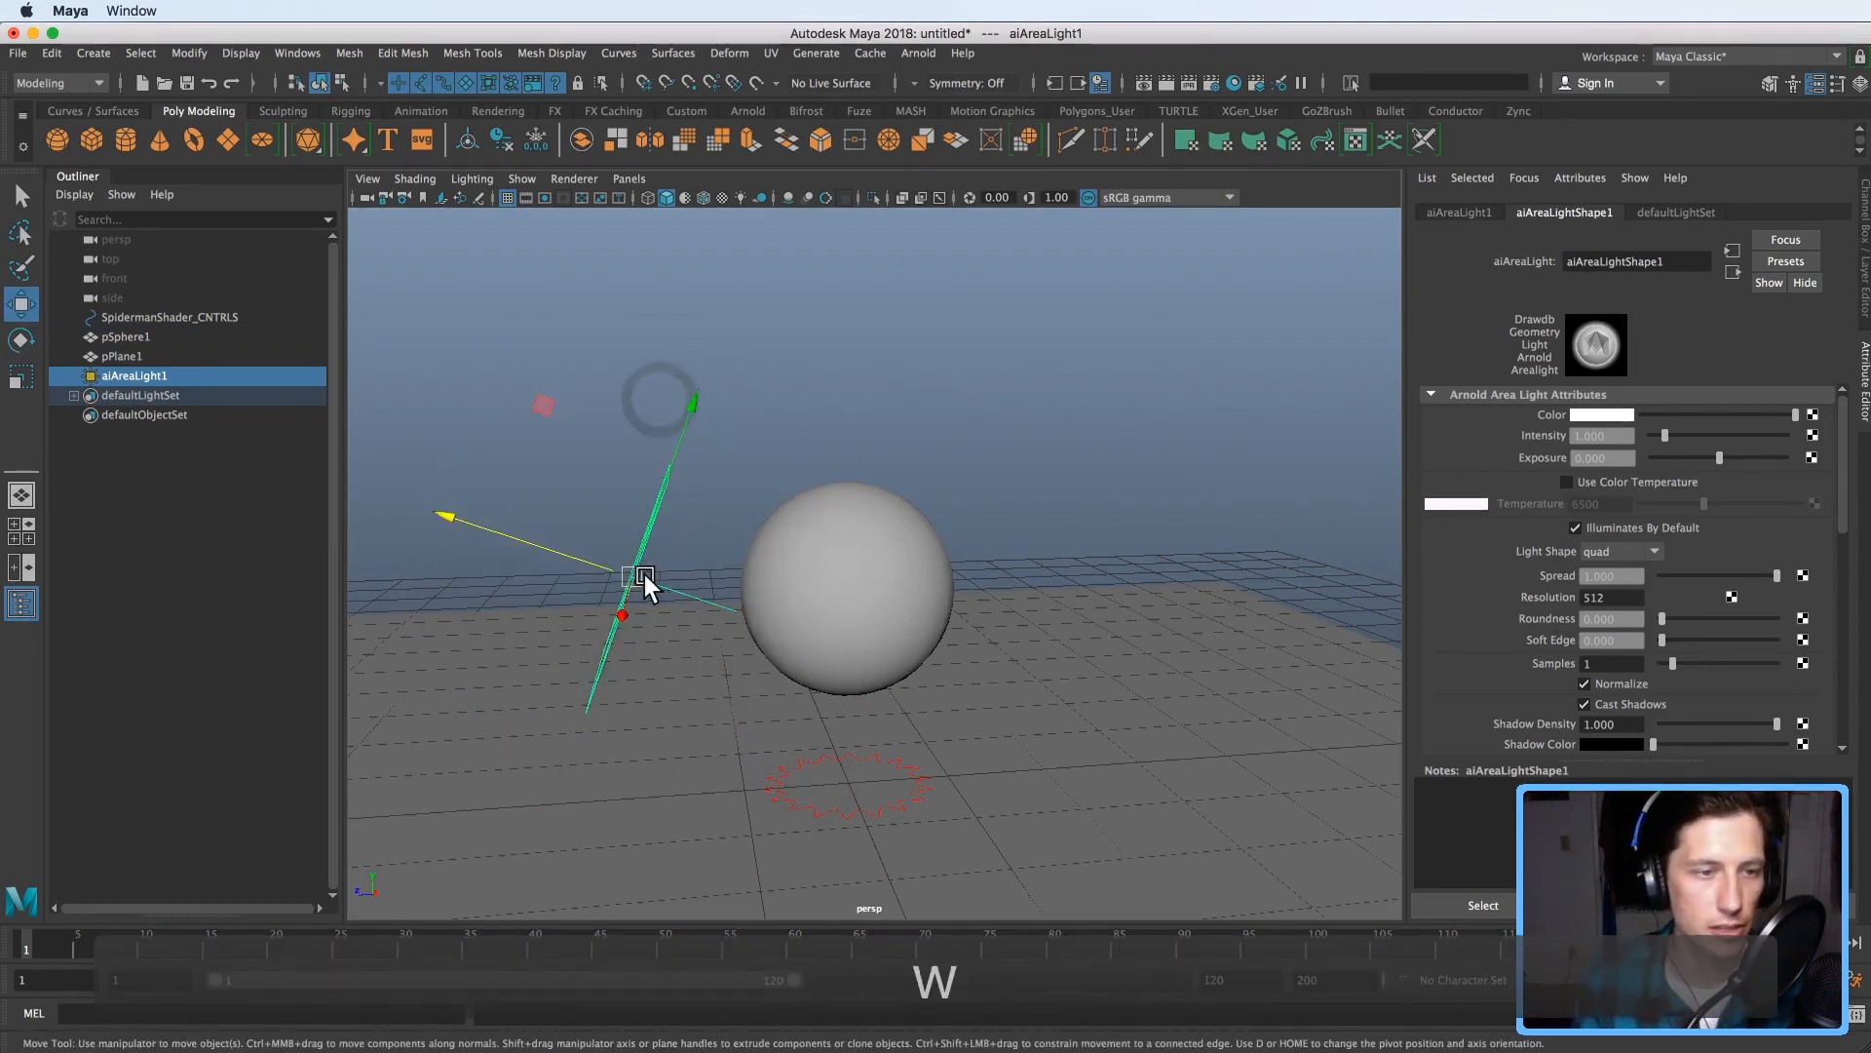
key("e")
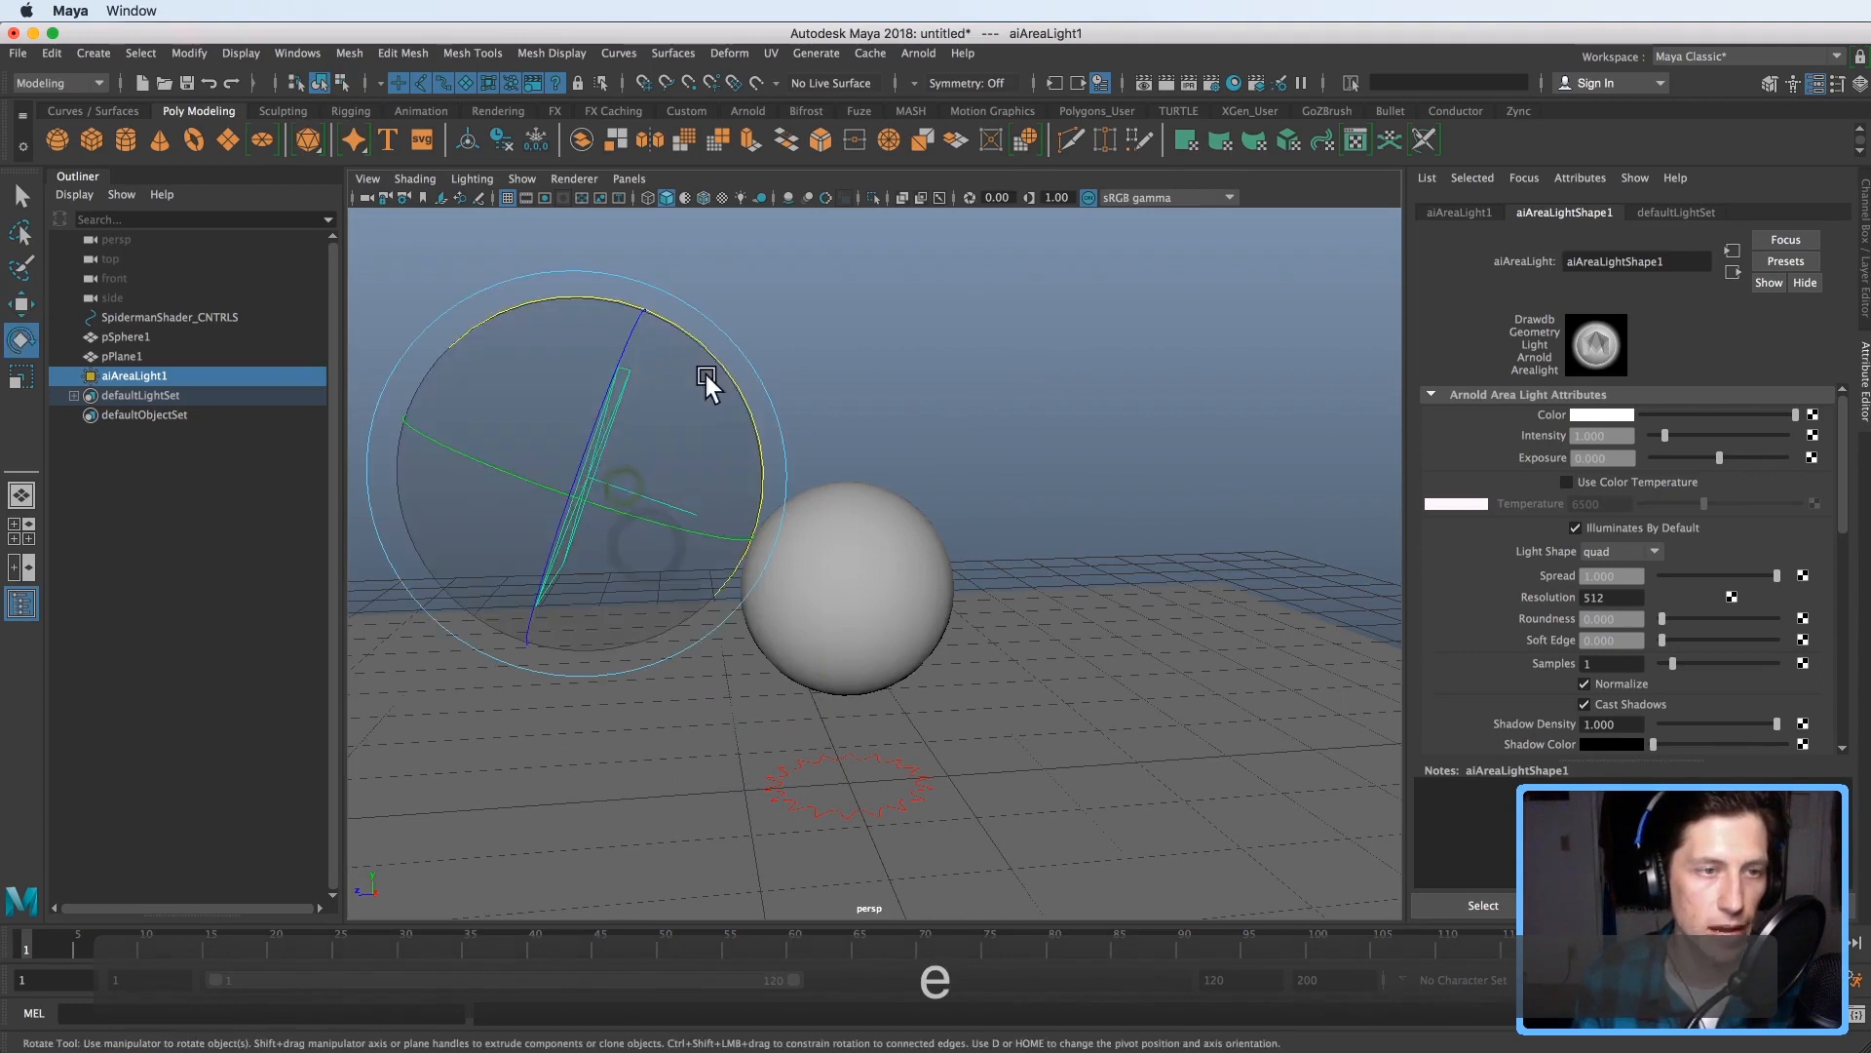
key("w")
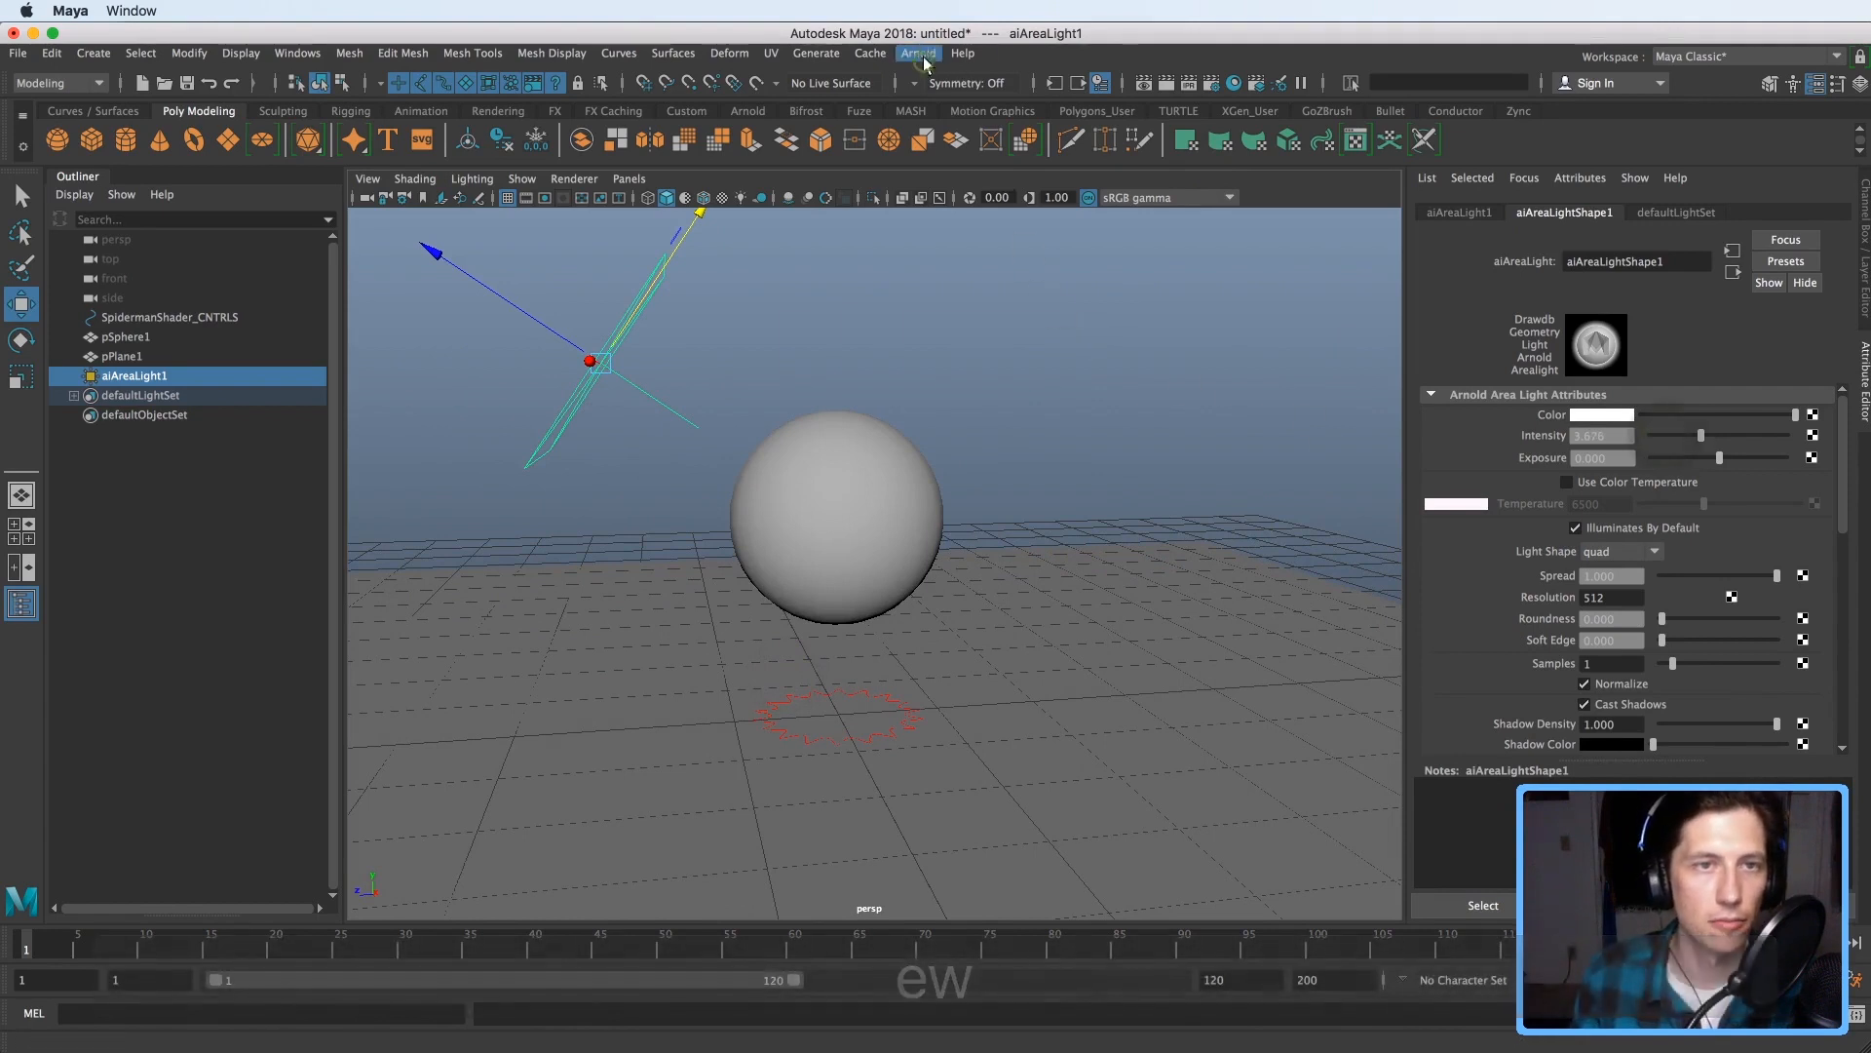
- Open Arnold RenderView to render the red halftone-dotted sphere
left_click(919, 53)
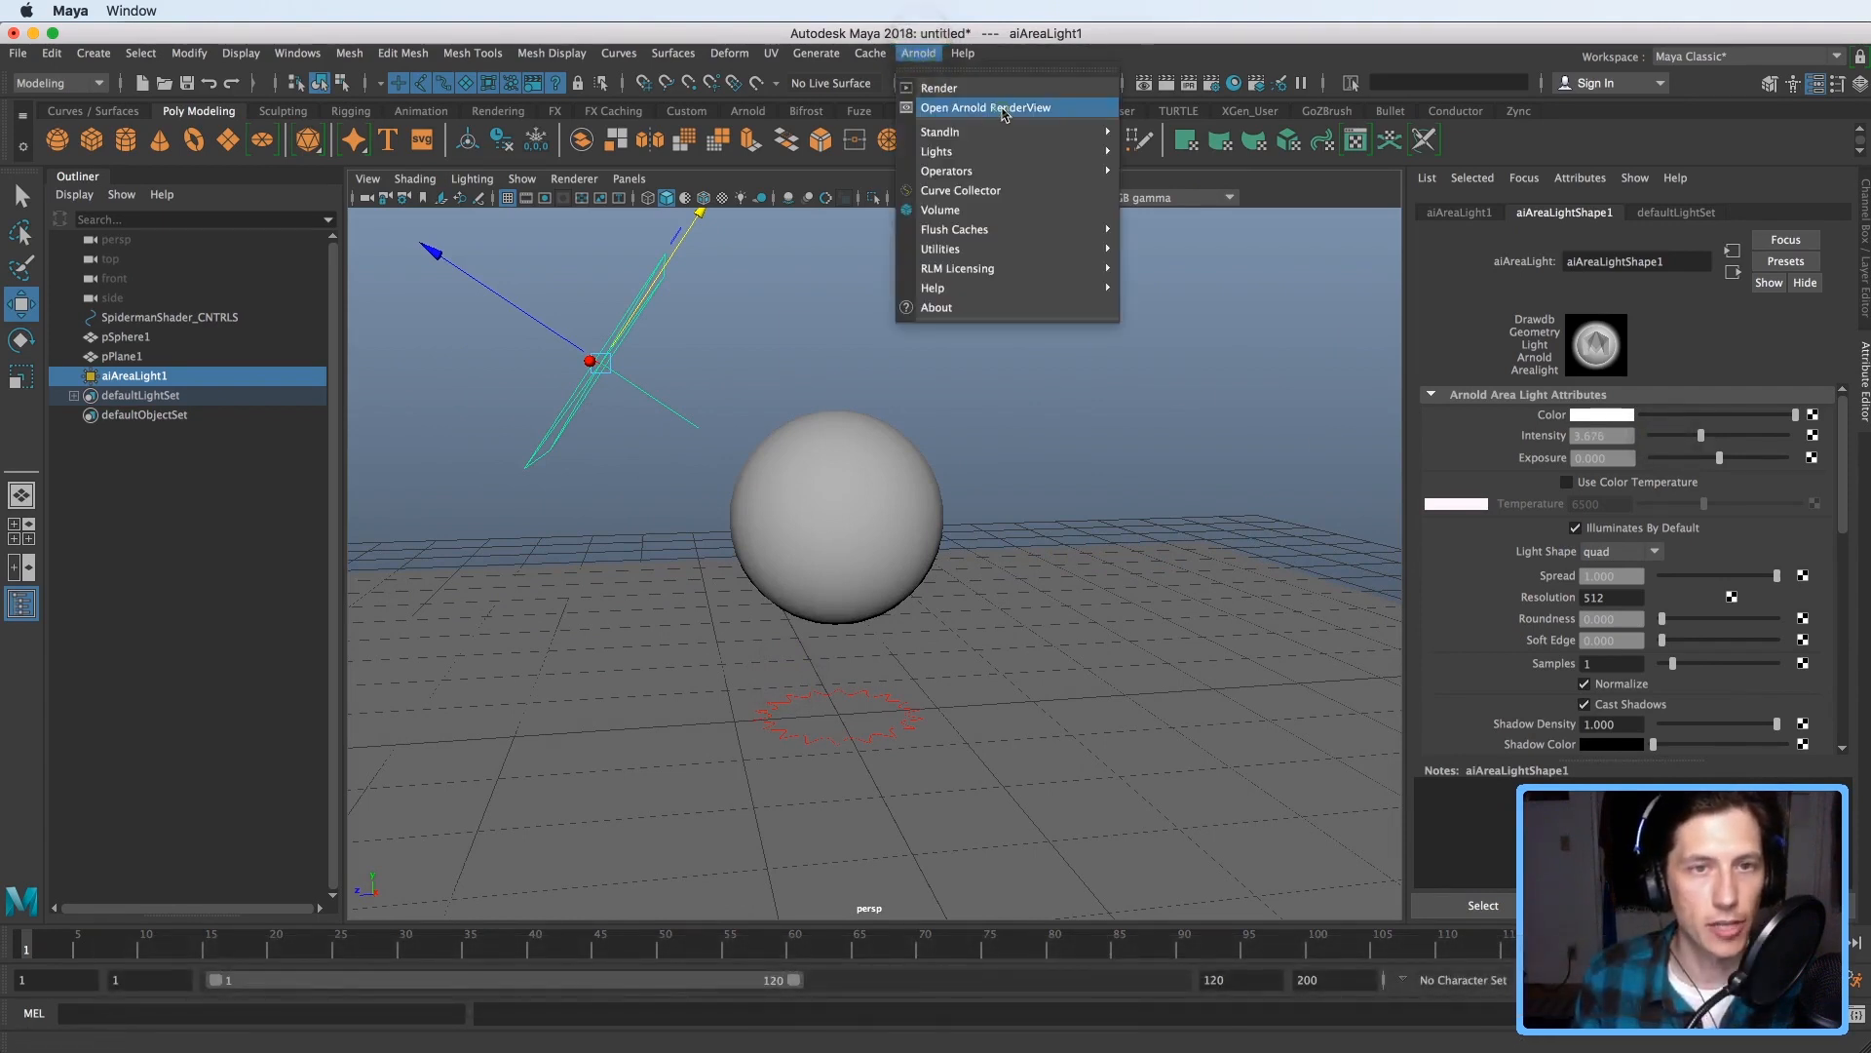
left_click(985, 108)
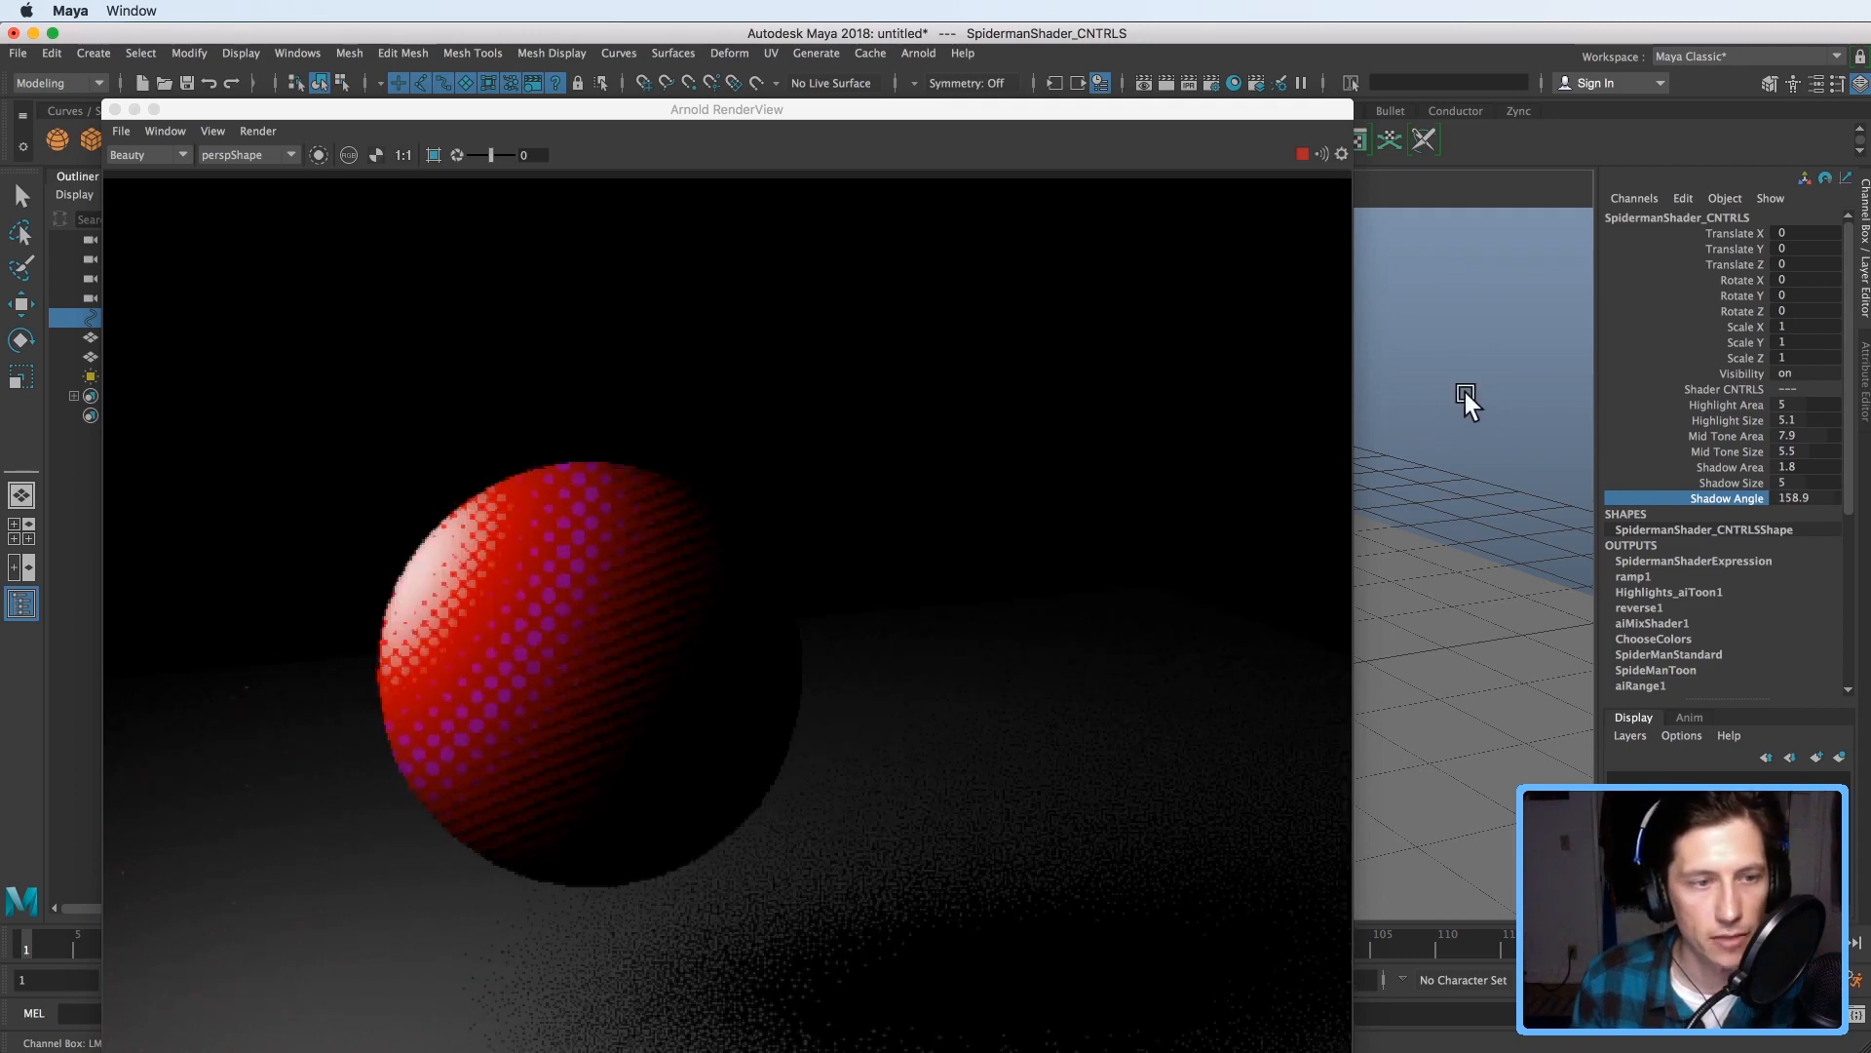
mouse_move(1477, 415)
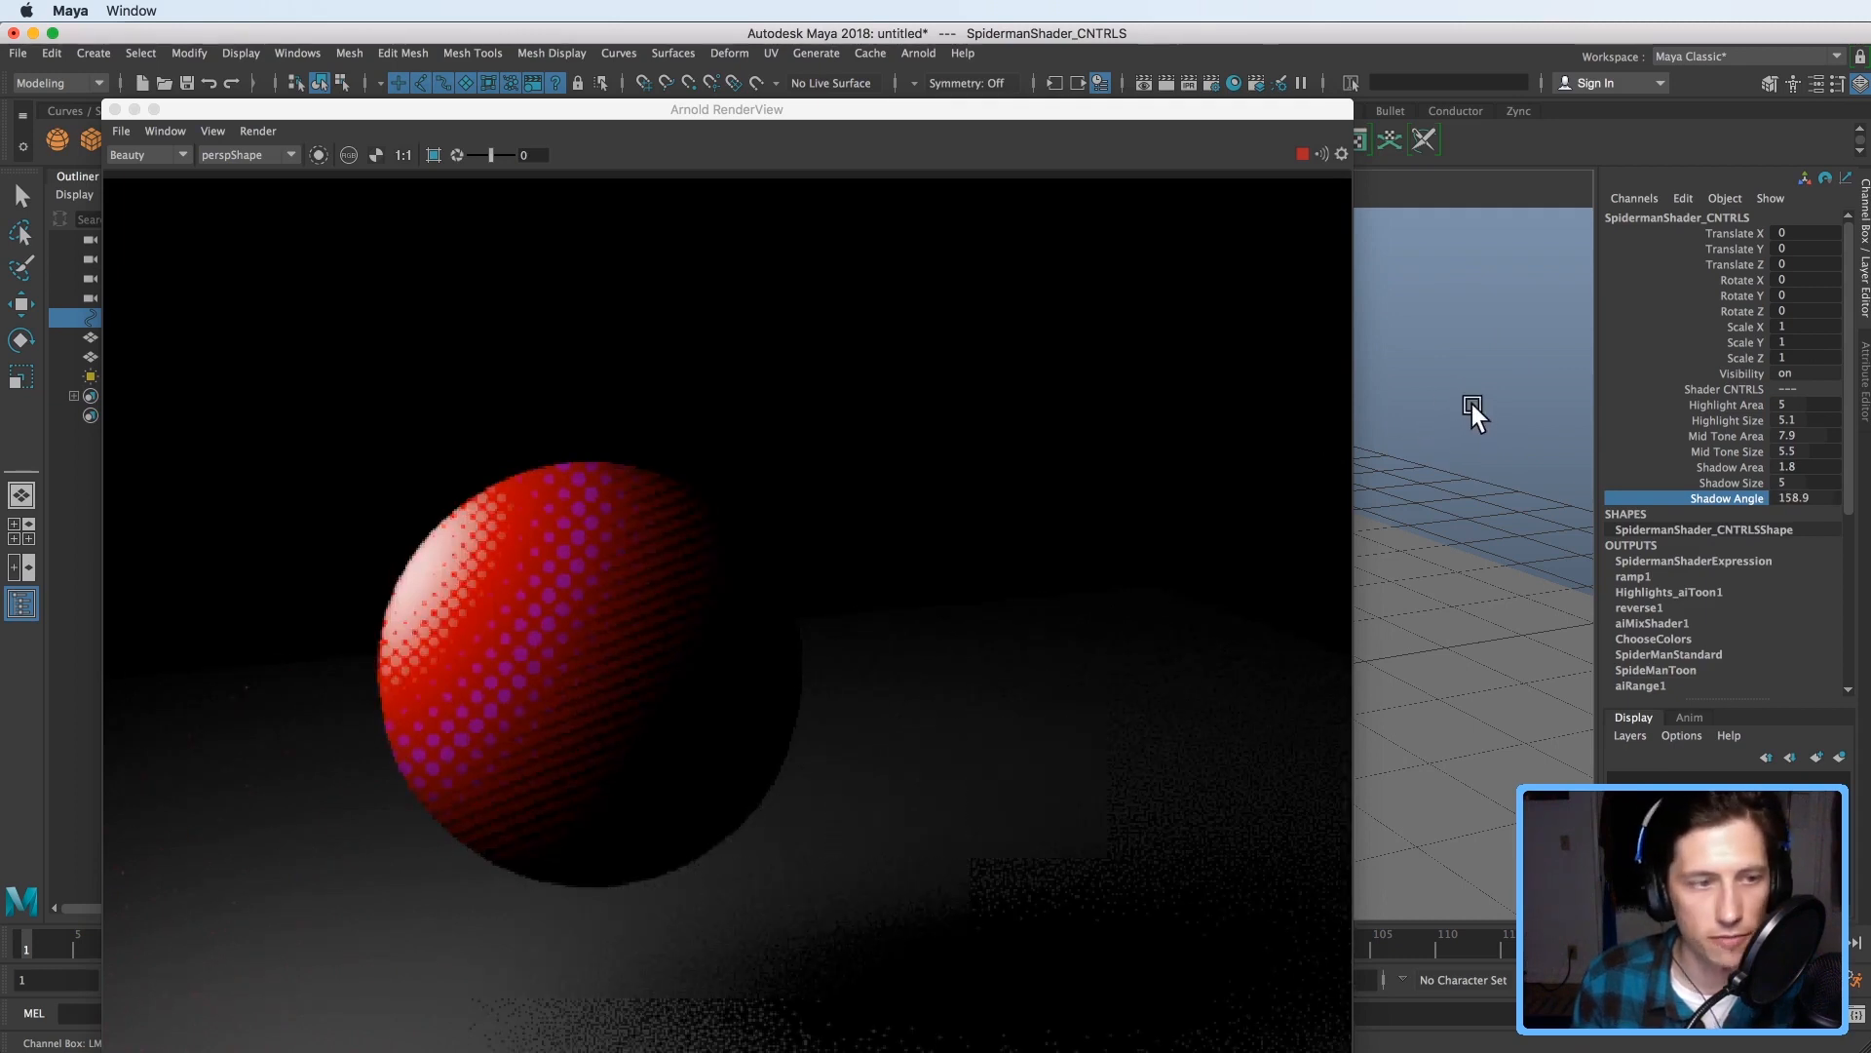
- Set Highlight Area 6.2, Highlight Size 4.3, Mid Tone Area 10, Mid Tone Size 10
left_click(1725, 451)
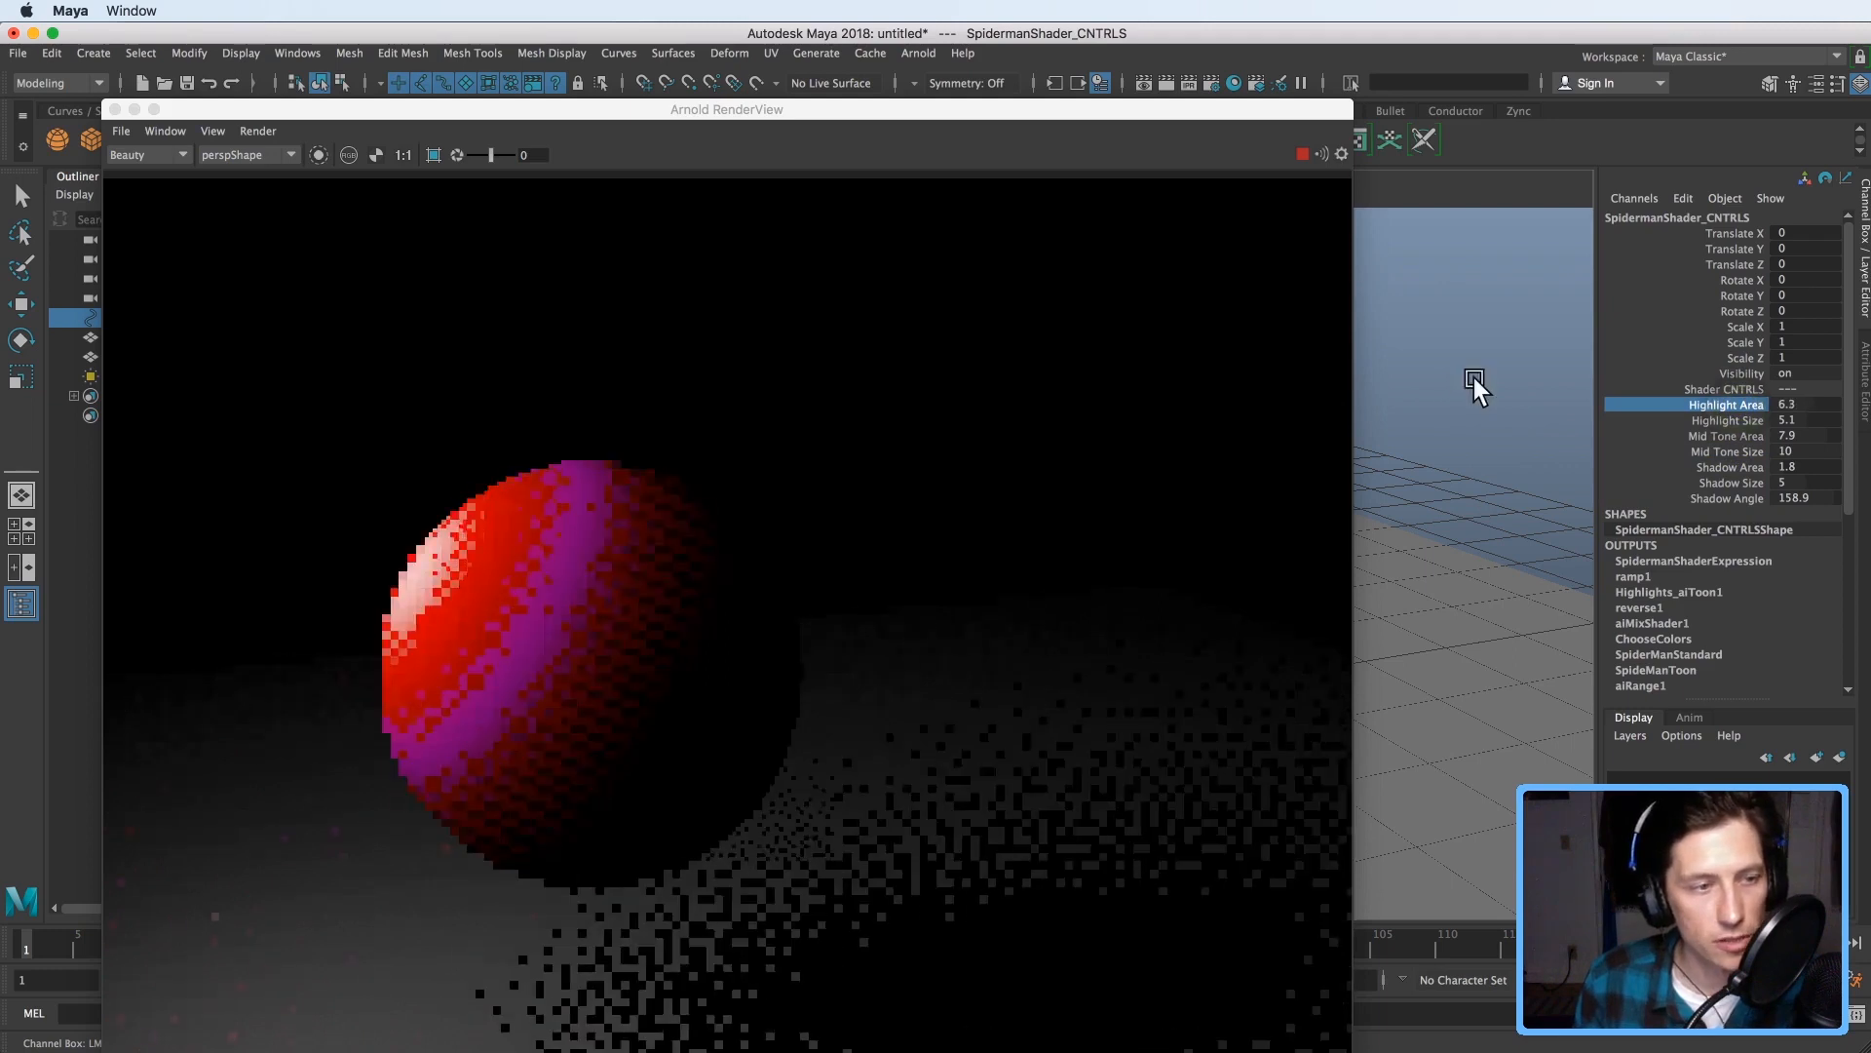
left_click(1727, 419)
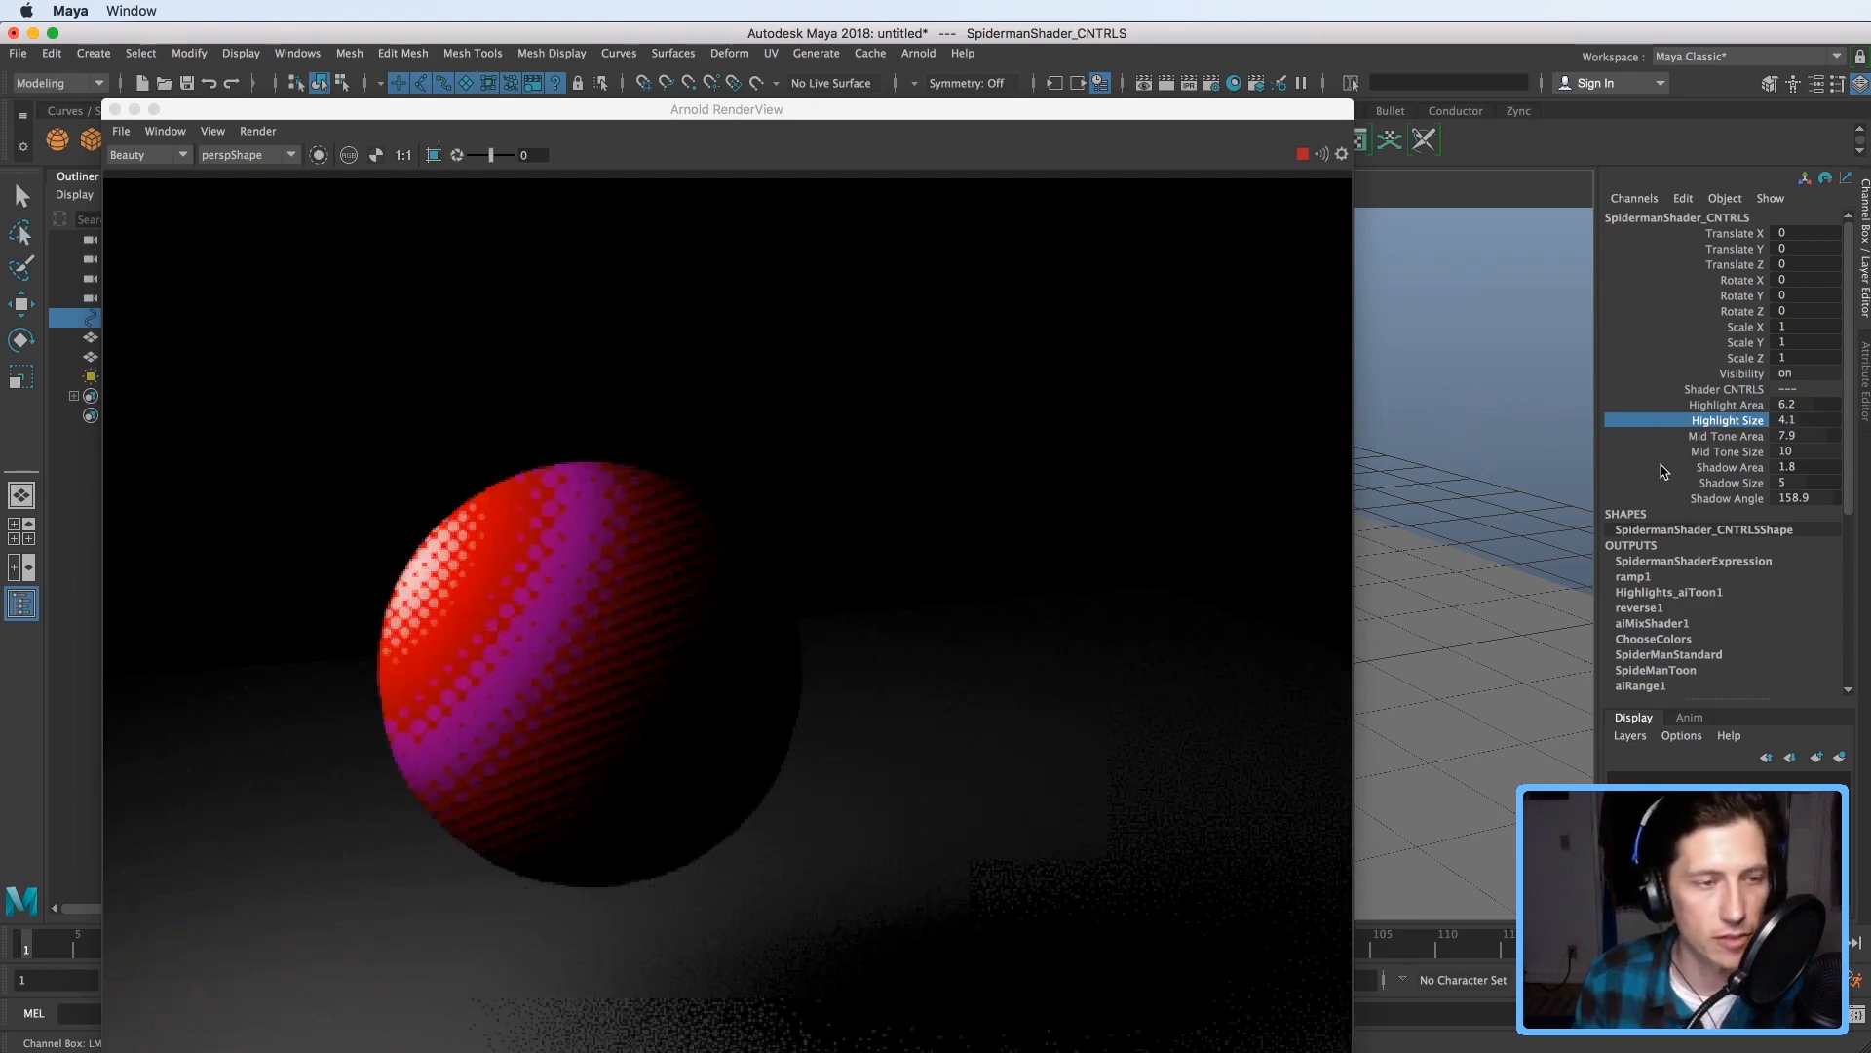
left_click(1726, 404)
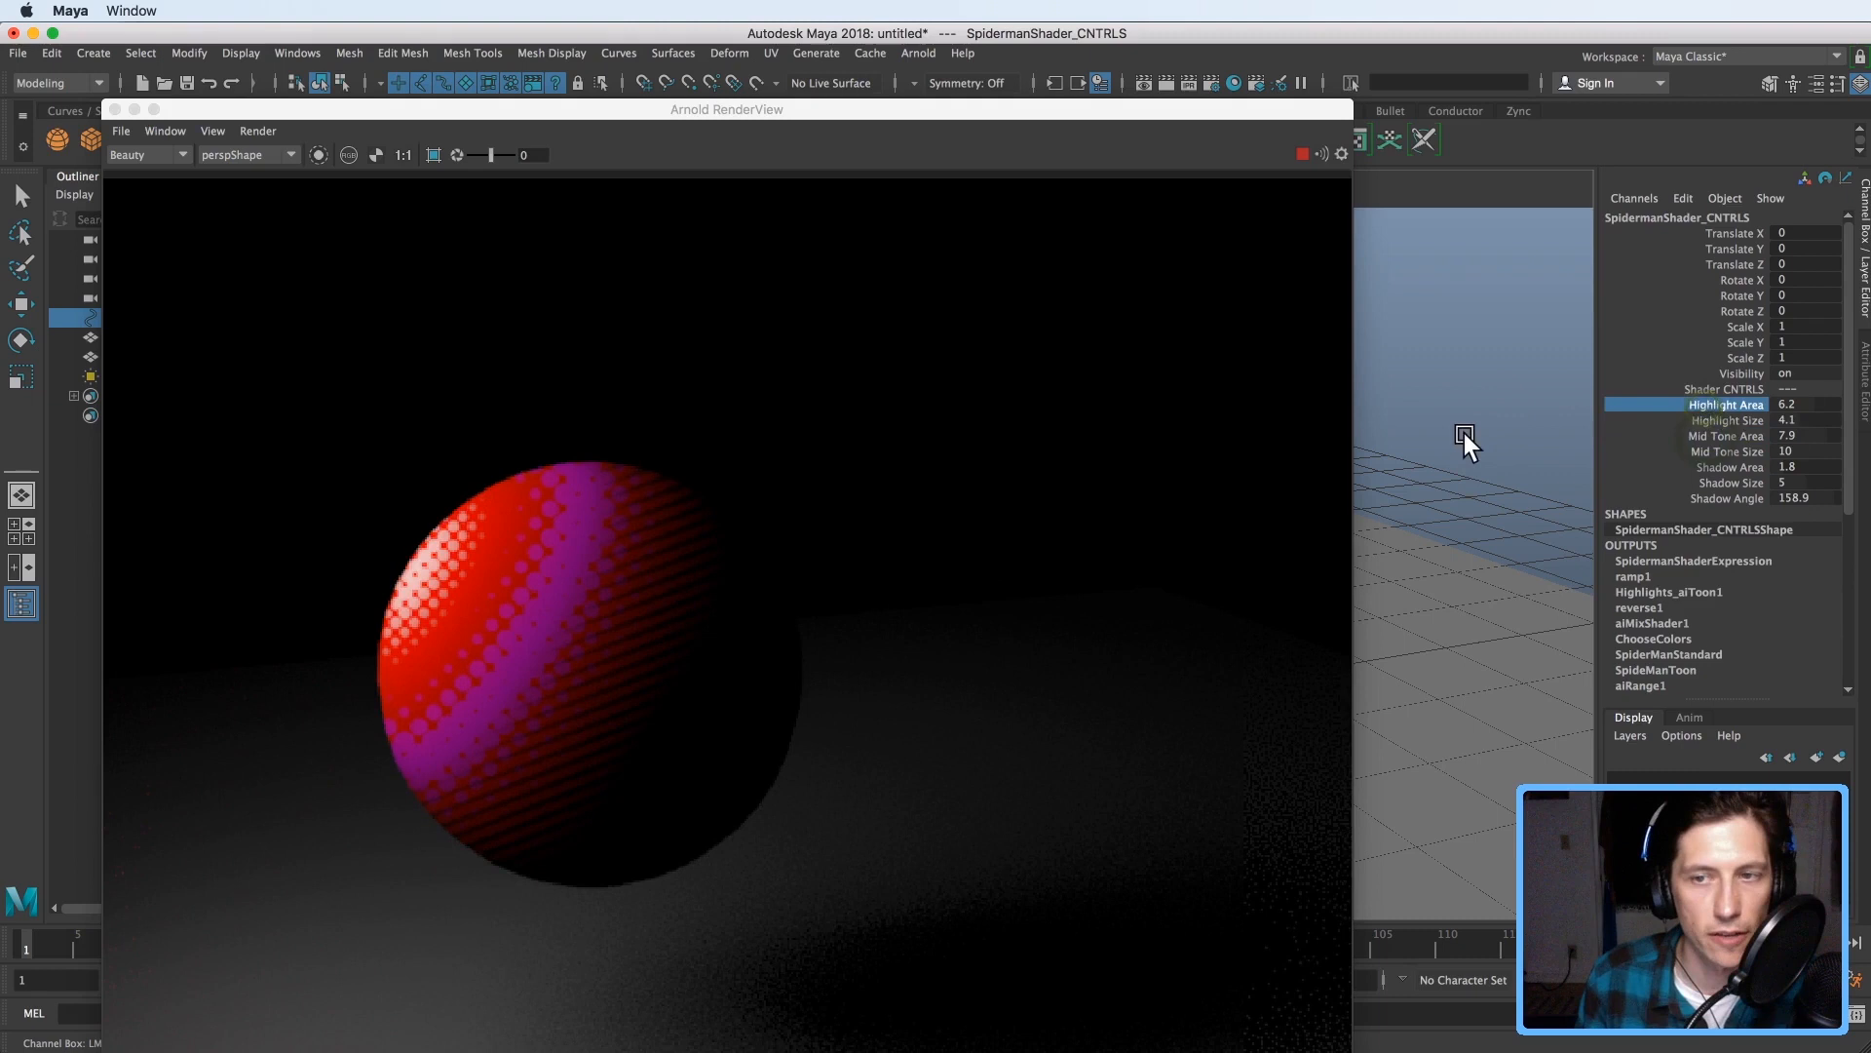
left_click(1727, 420)
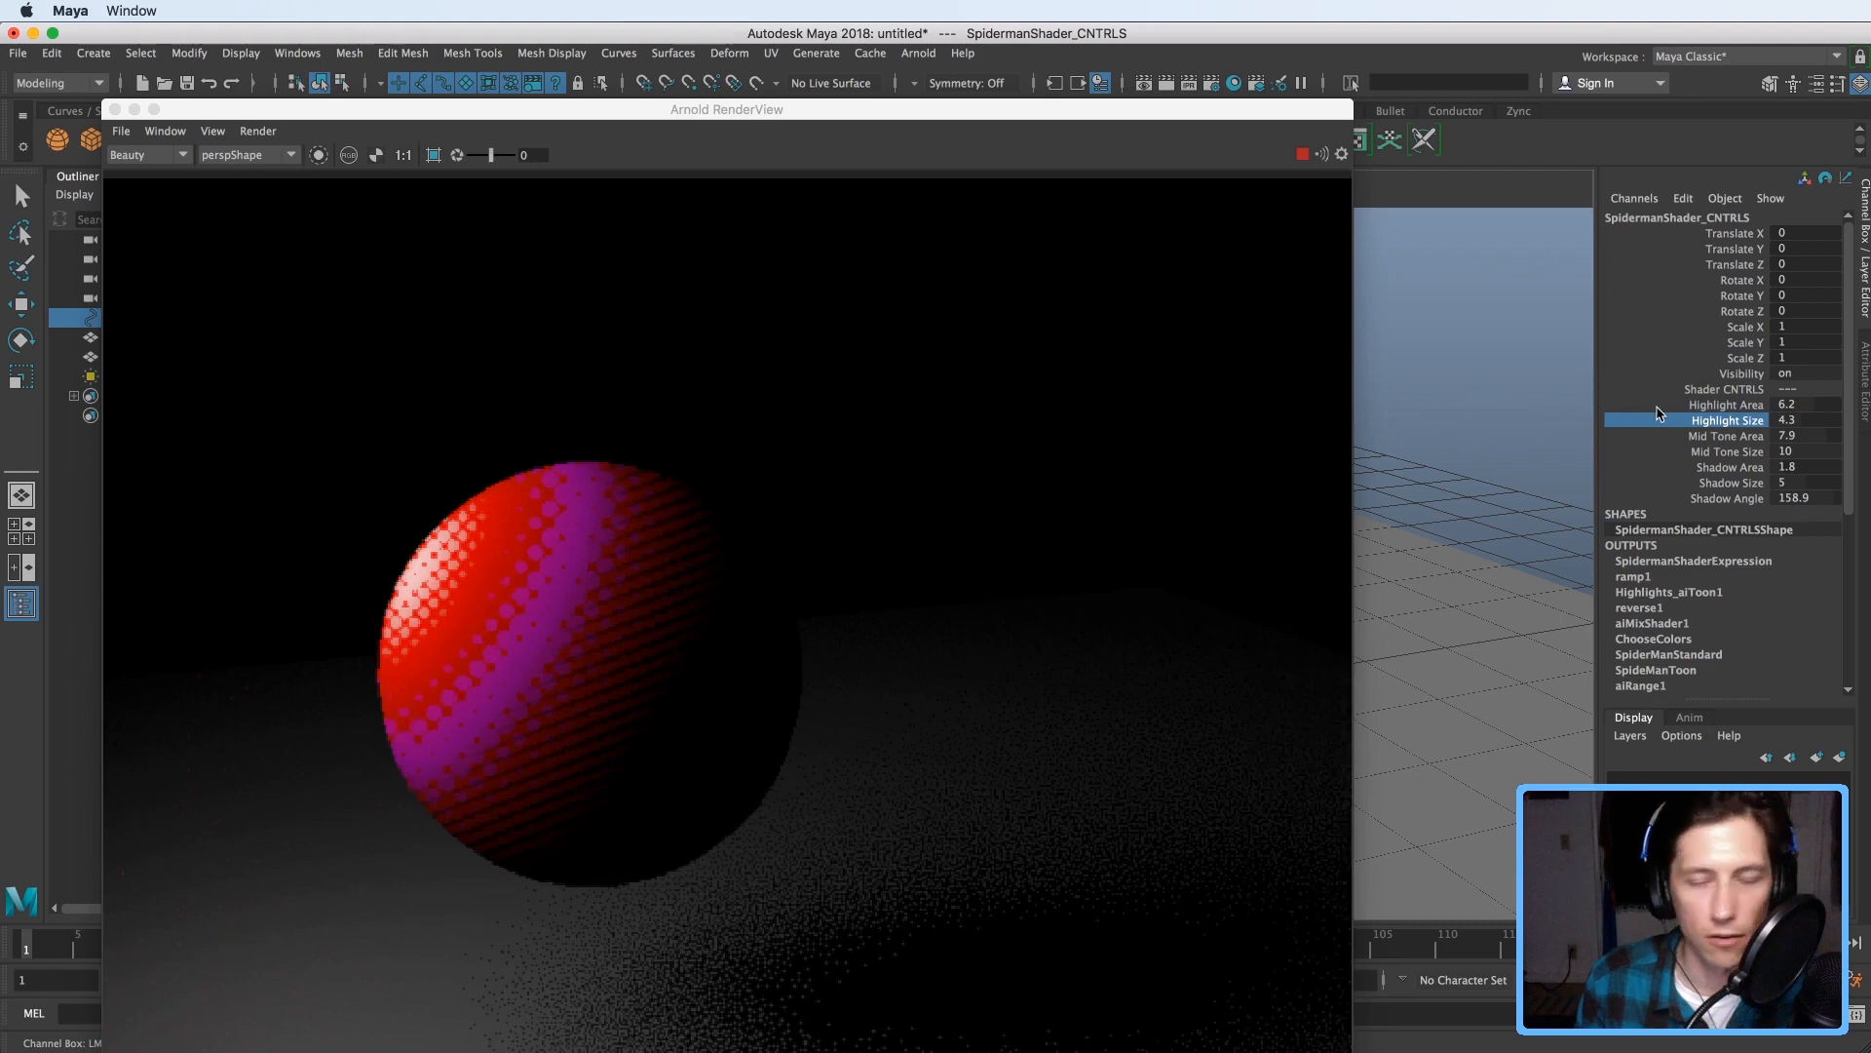
left_click(1725, 435)
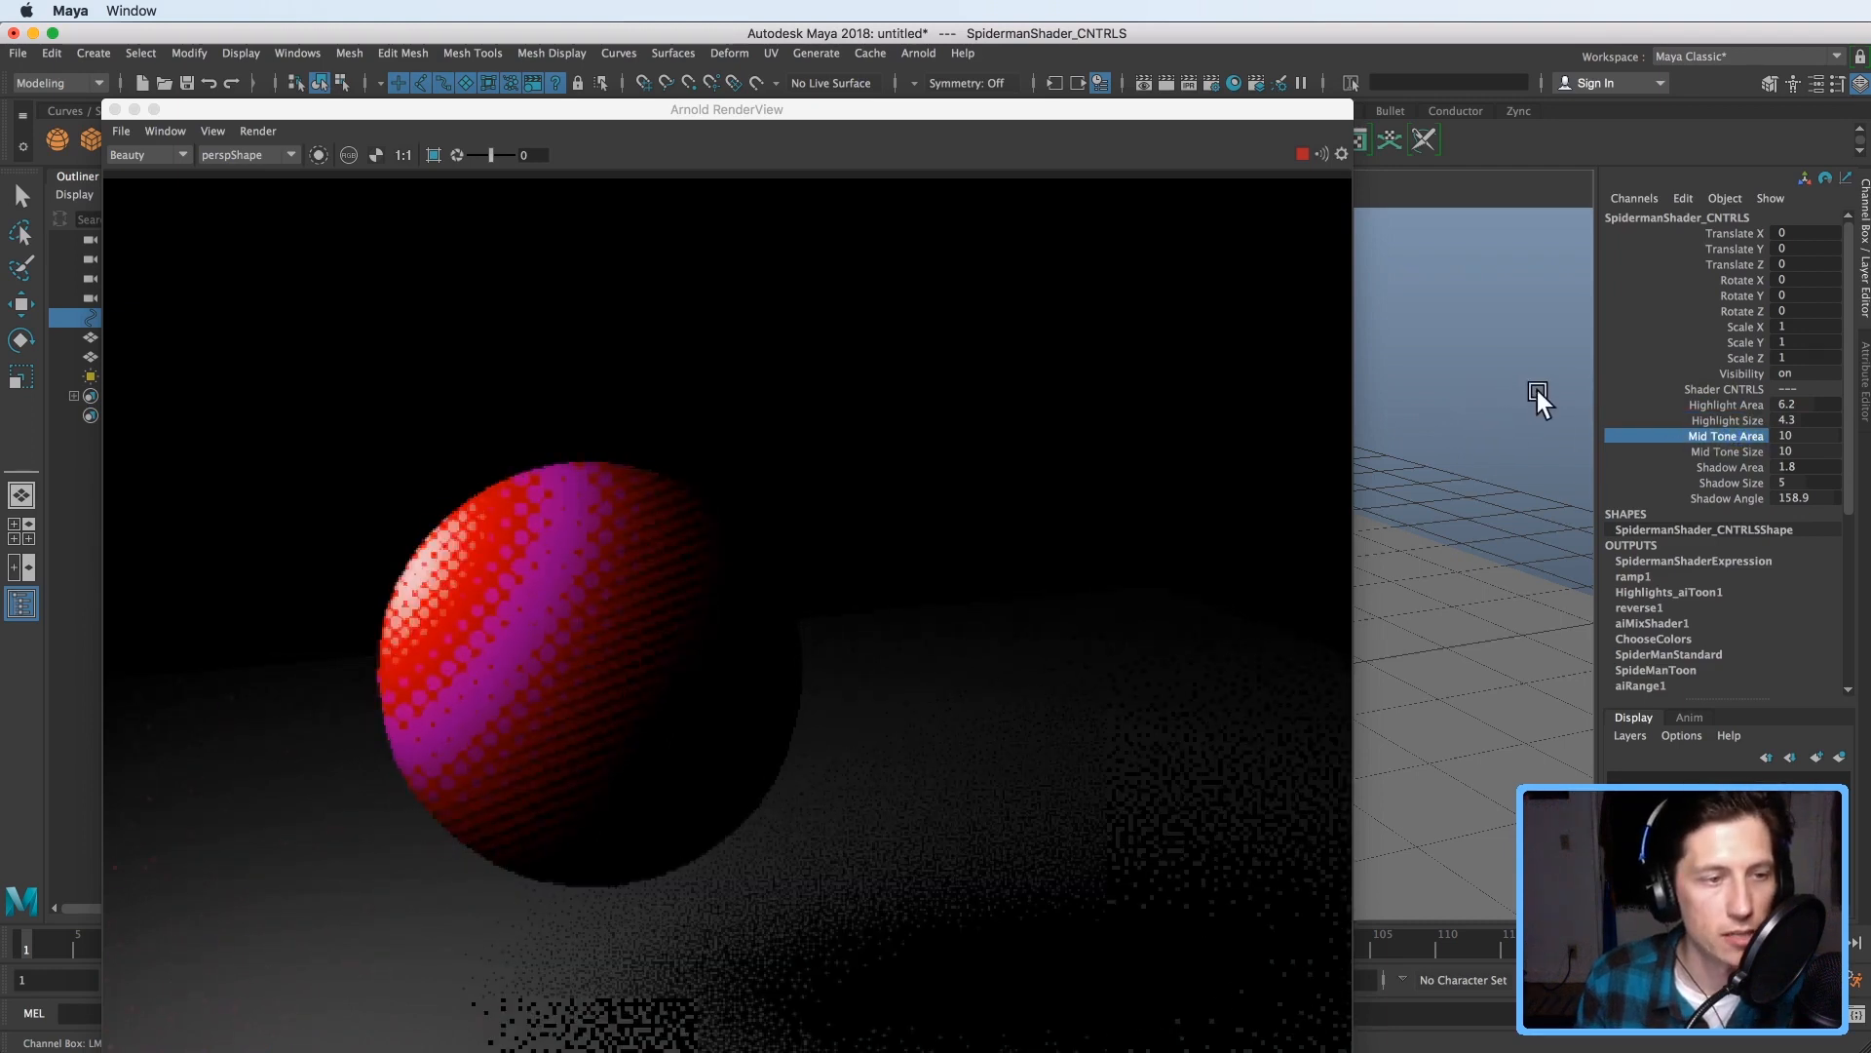
left_click(1724, 451)
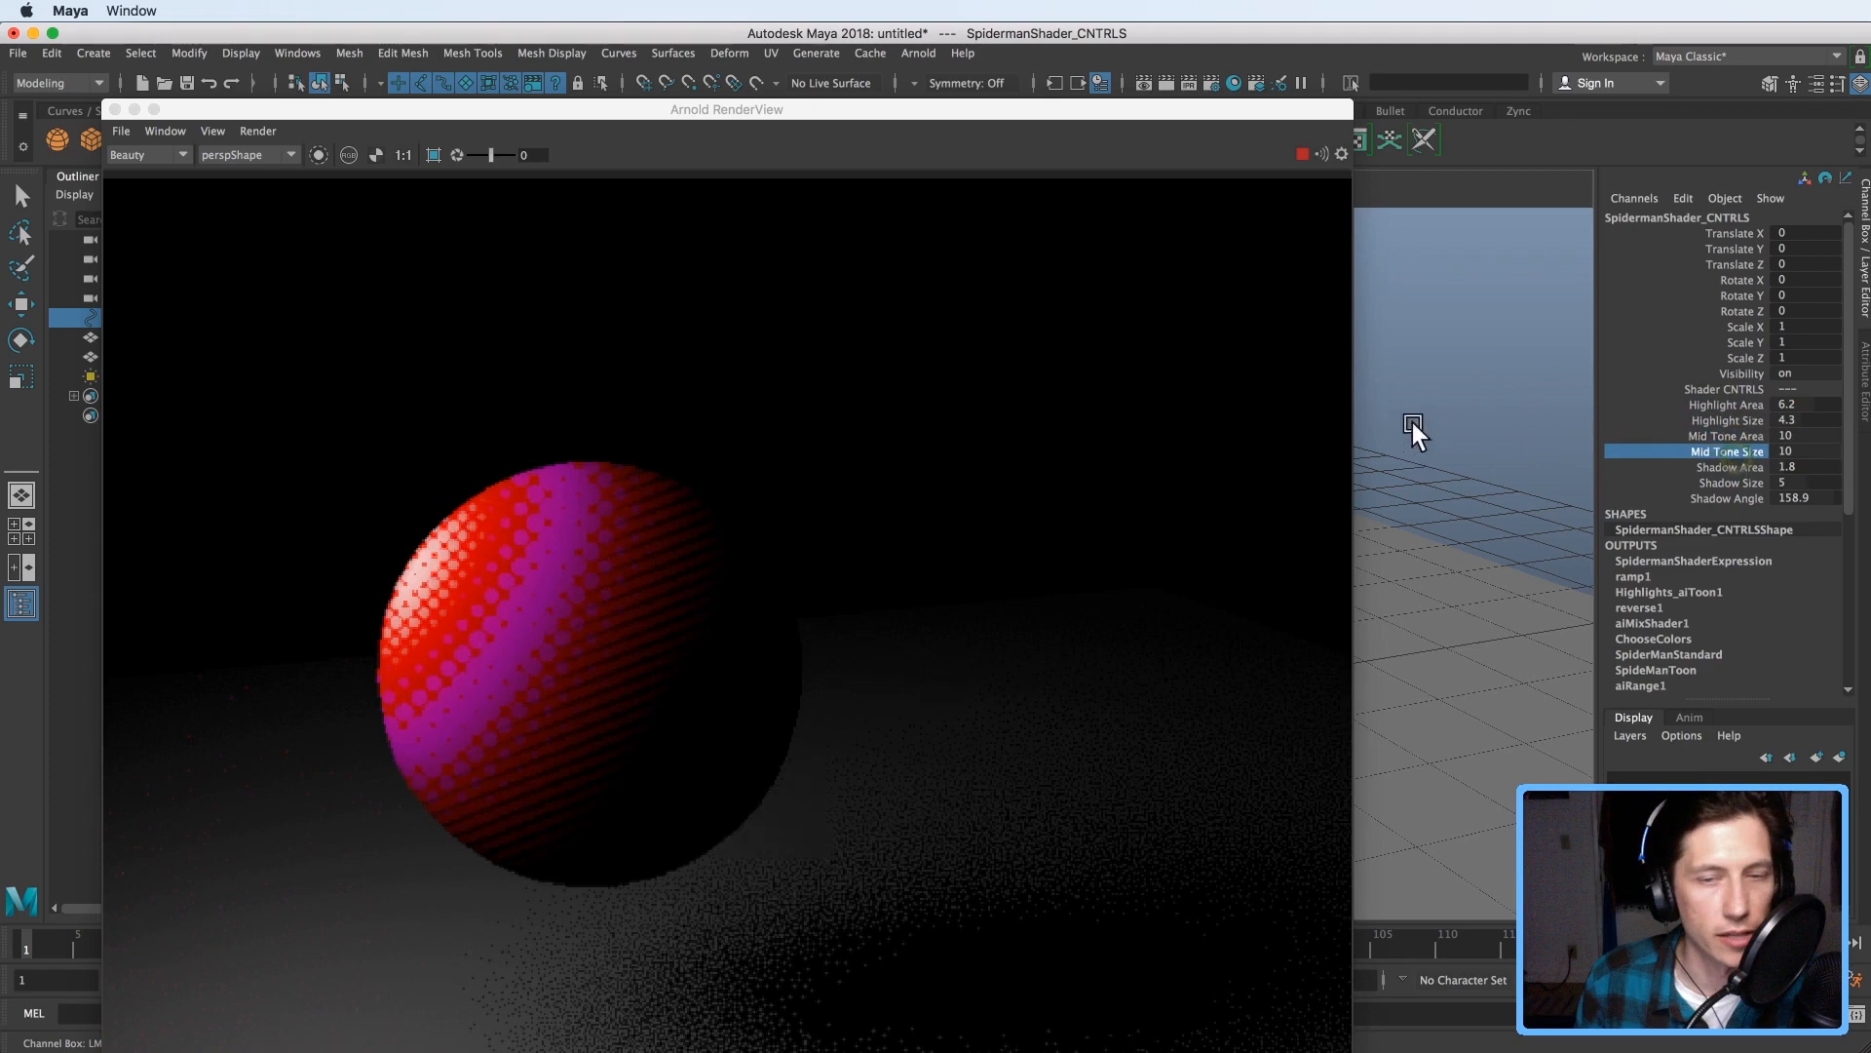